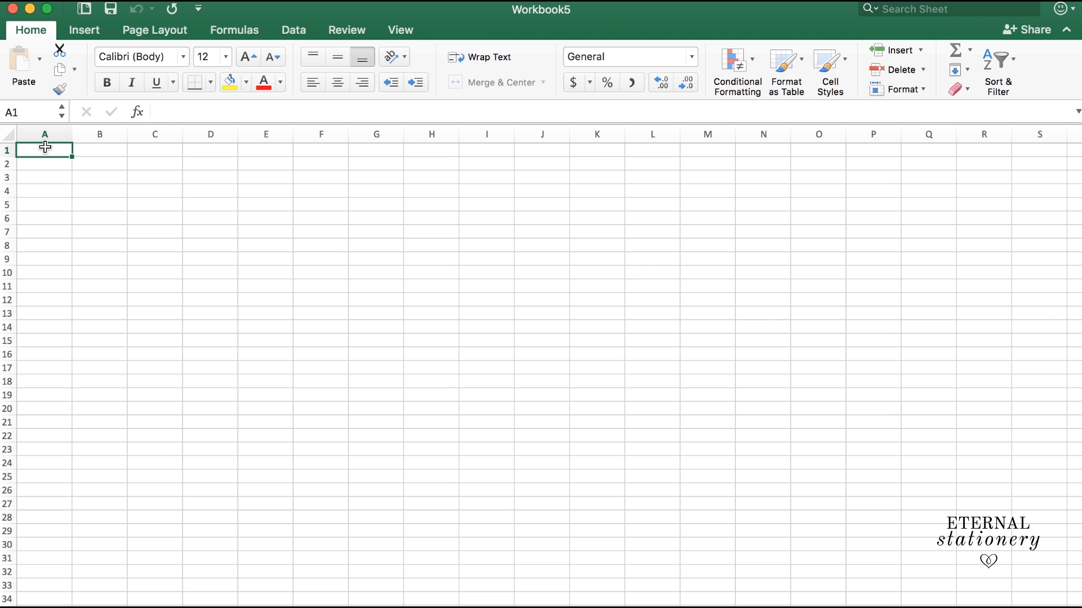
- Enter the NAMES heading in A1 and DANIEL AND JESSICA beneath it in A2
text(NAMES)
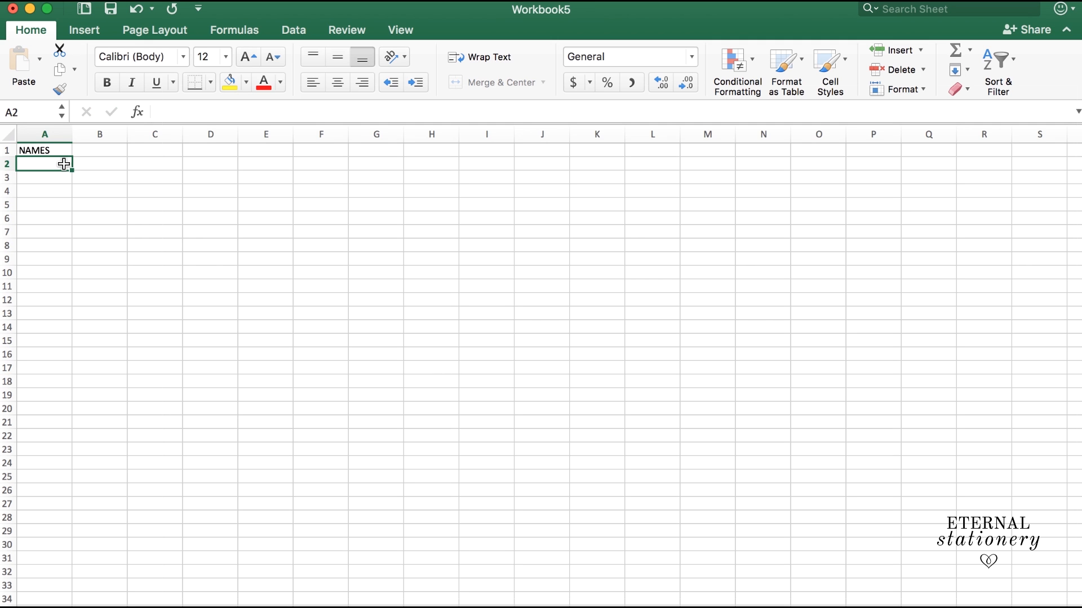
mouse_move(47, 185)
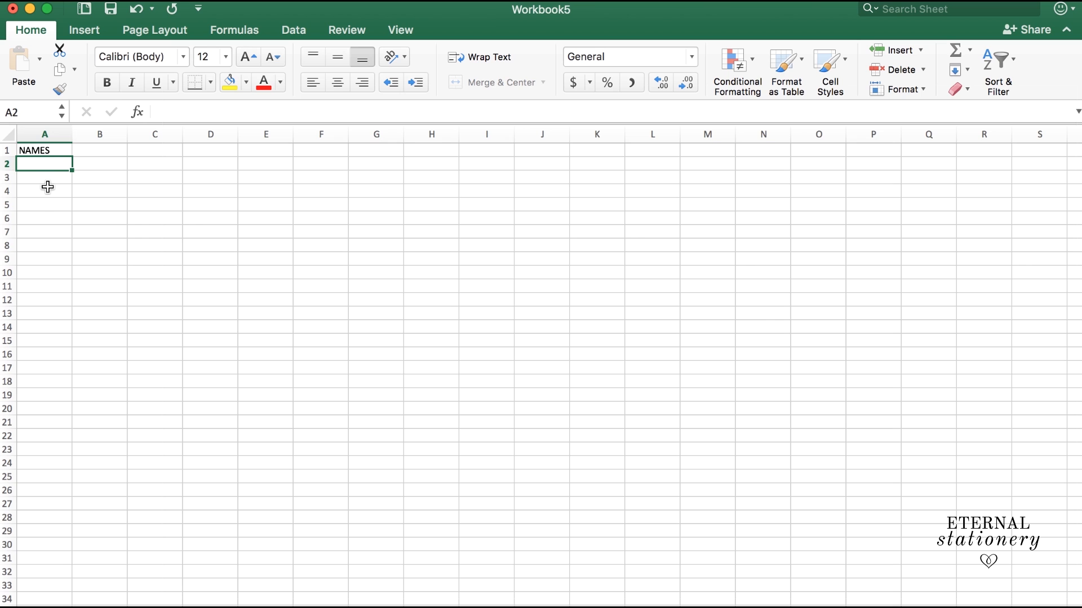
mouse_move(26, 363)
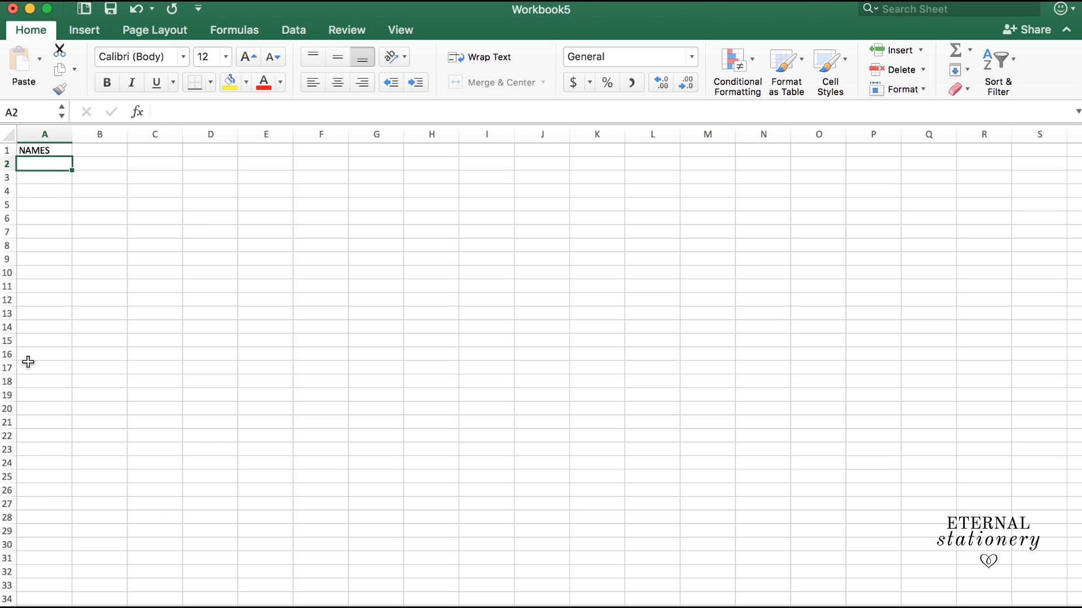
mouse_move(72, 132)
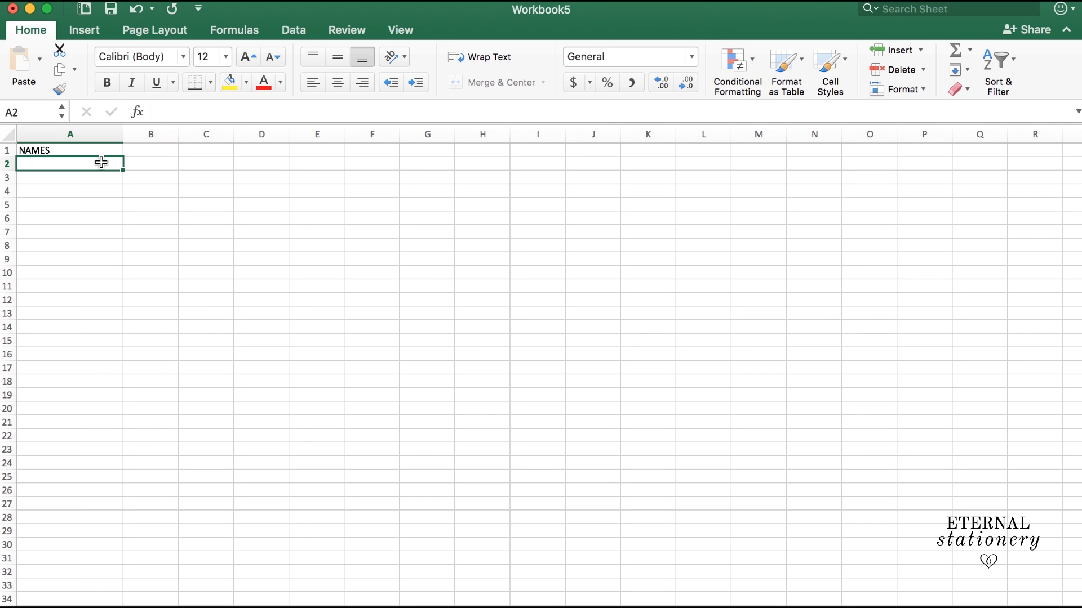
text(DANIEL AND JE)
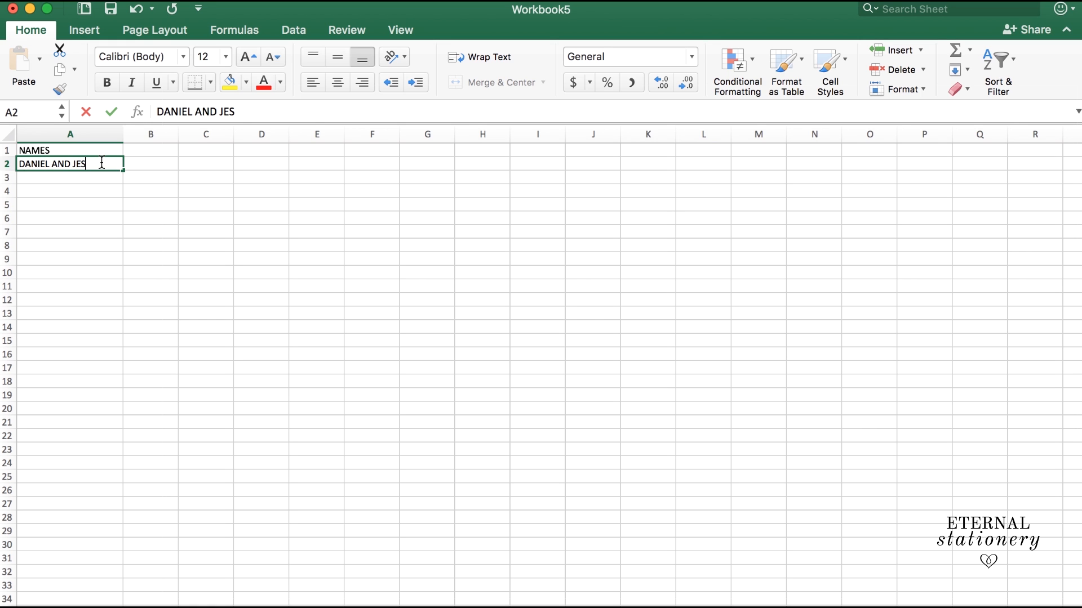
text(SICA)
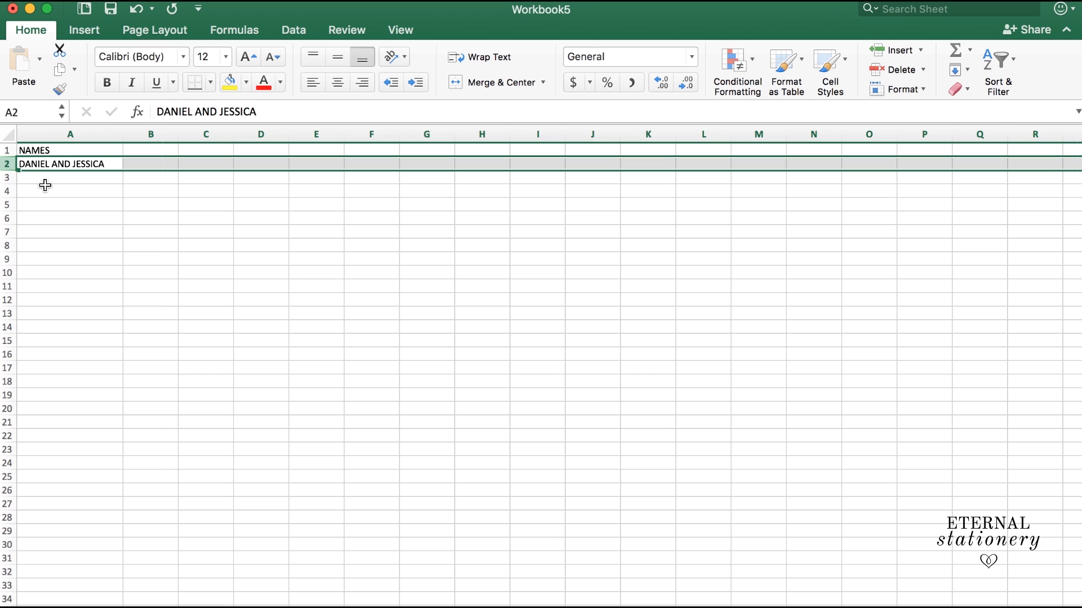
mouse_move(52, 180)
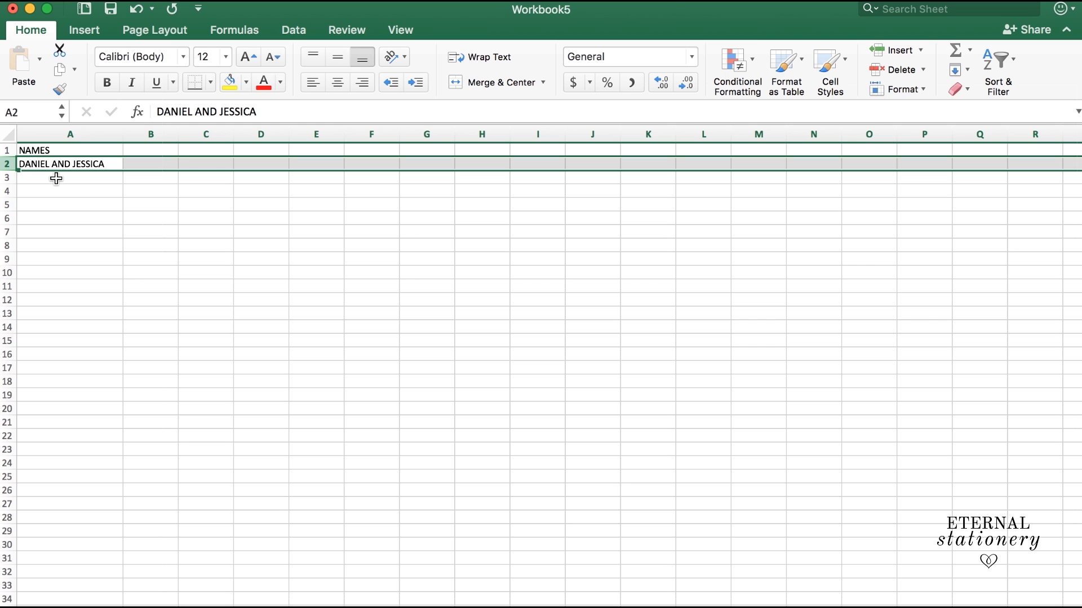
click(56, 179)
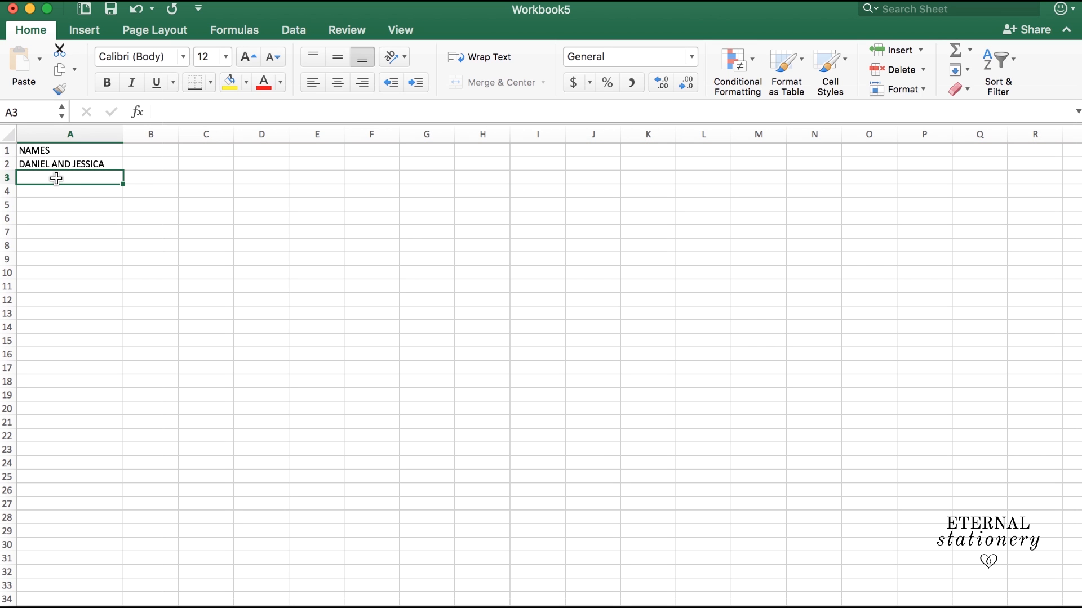
text(DANIEL AND JESSICA)
click(70, 206)
text(th)
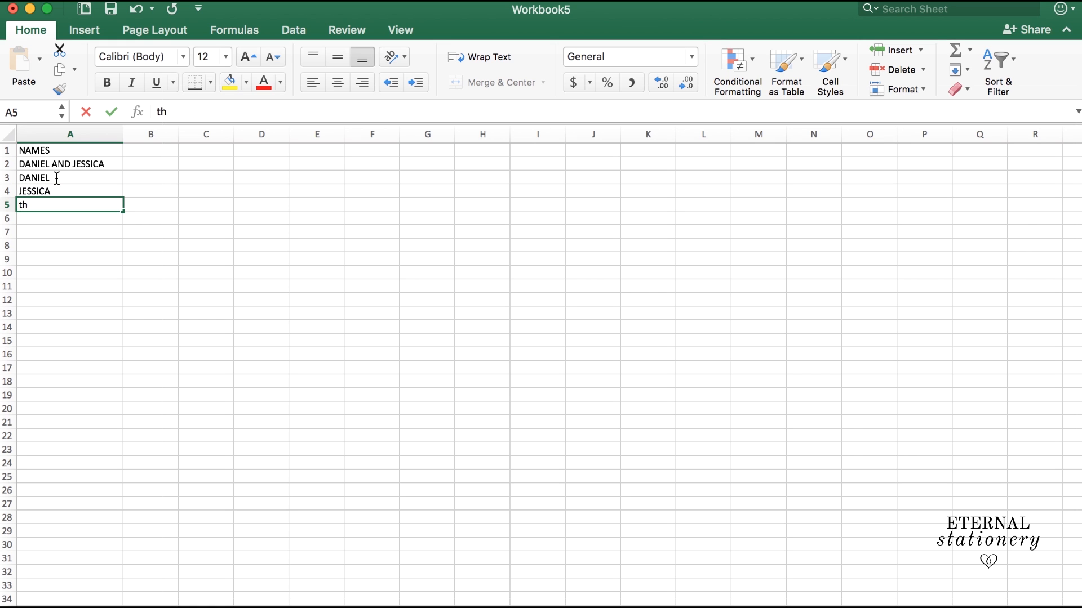
text(TIMOTHY)
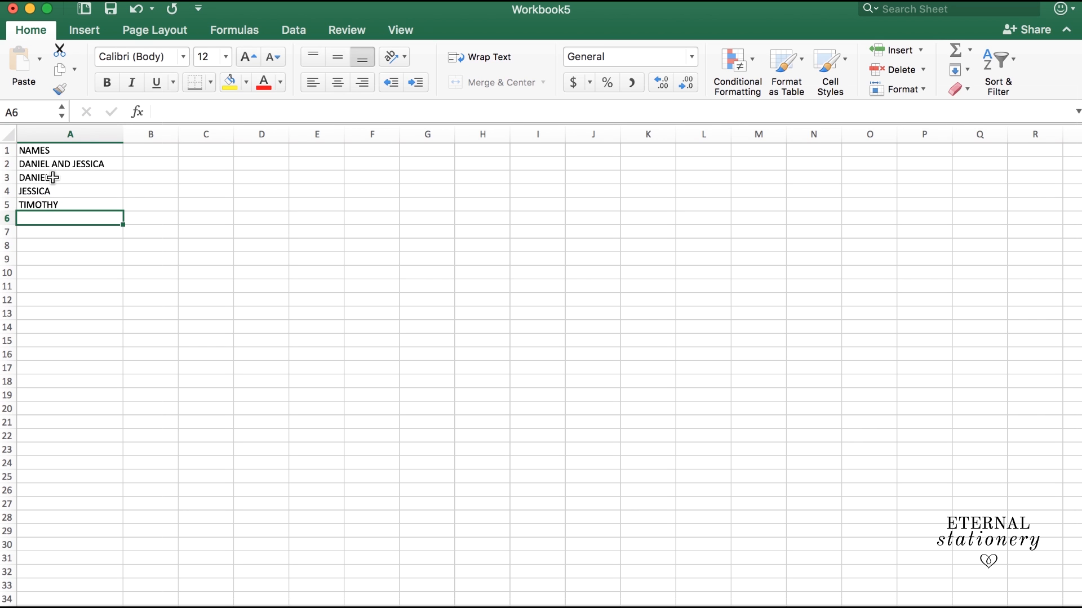
mouse_move(55, 204)
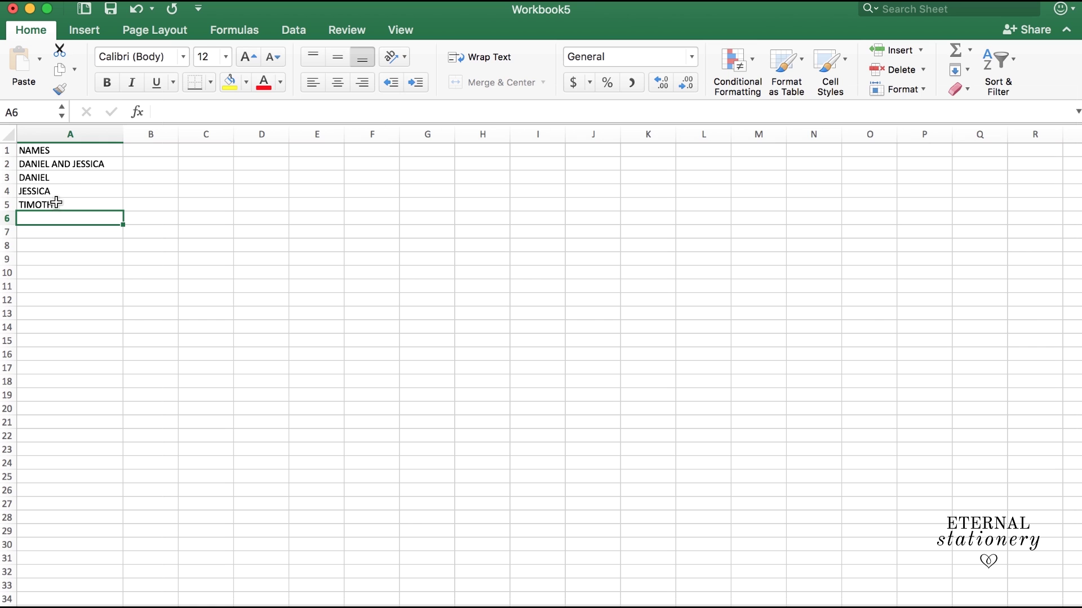
click(69, 179)
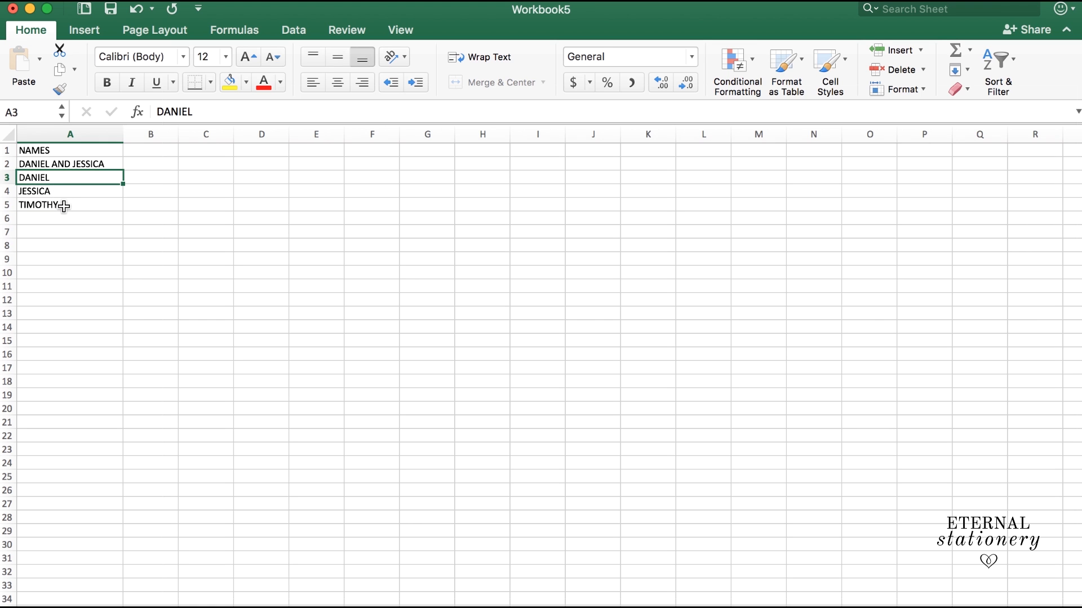
click(56, 204)
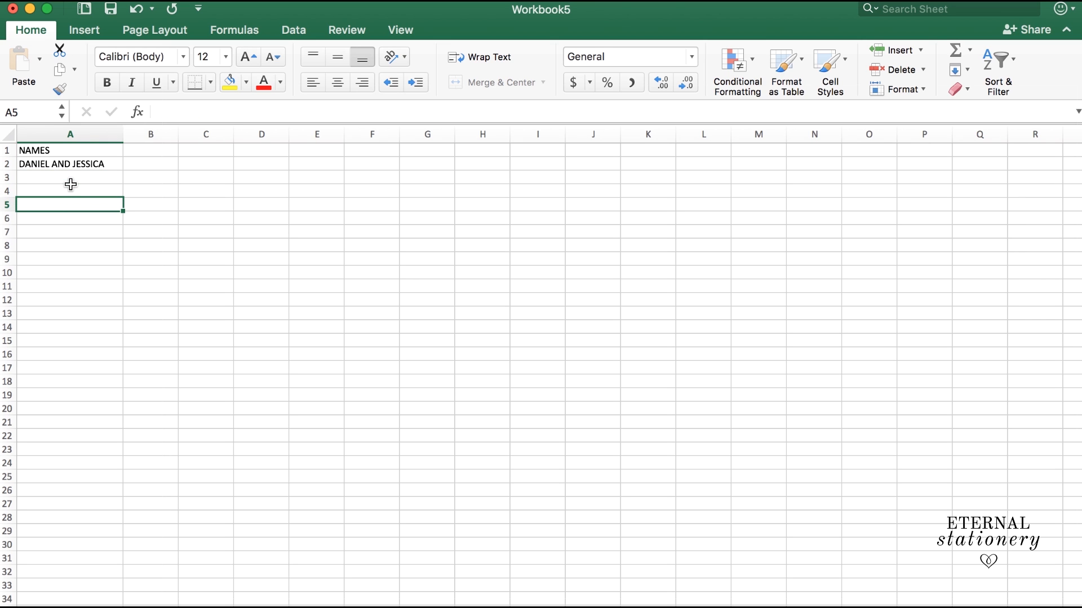
click(69, 178)
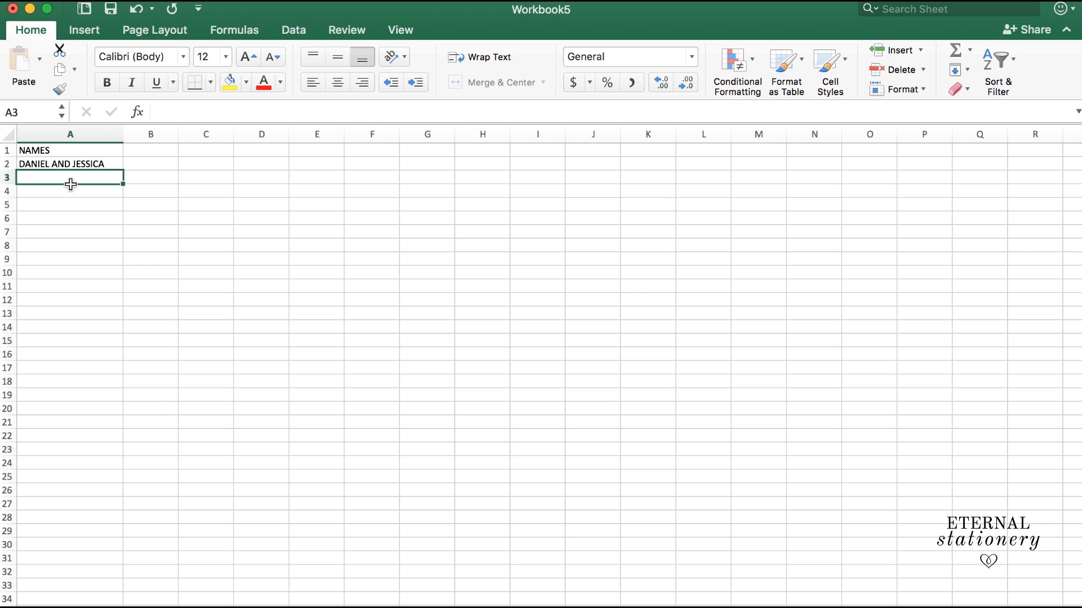
click(70, 164)
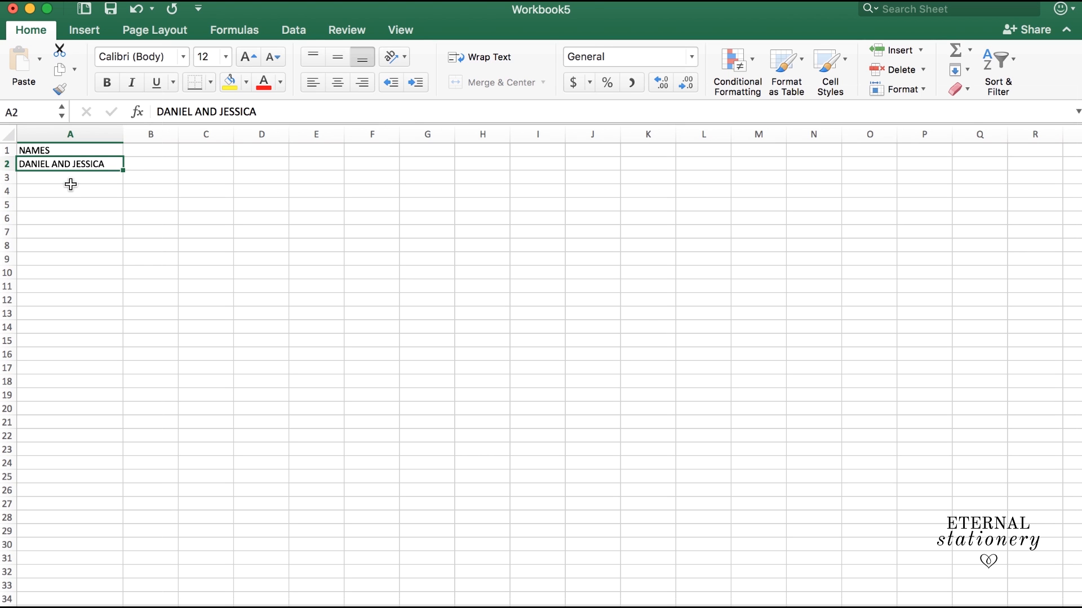
click(70, 178)
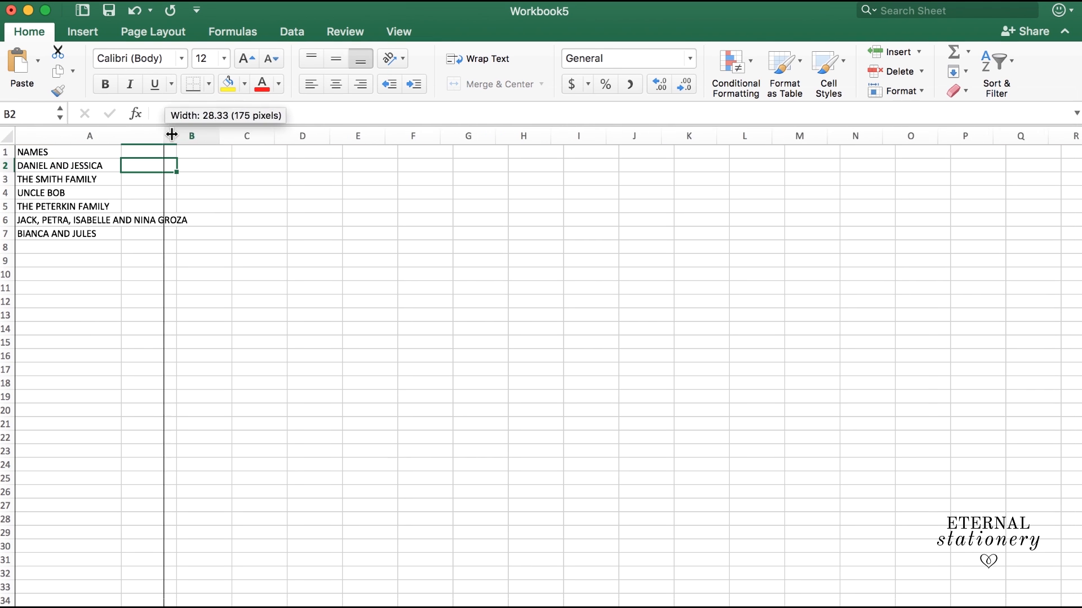
- Widen column A so the longest guest name, the Groza family line, shows in full
drag(160, 135, 204, 135)
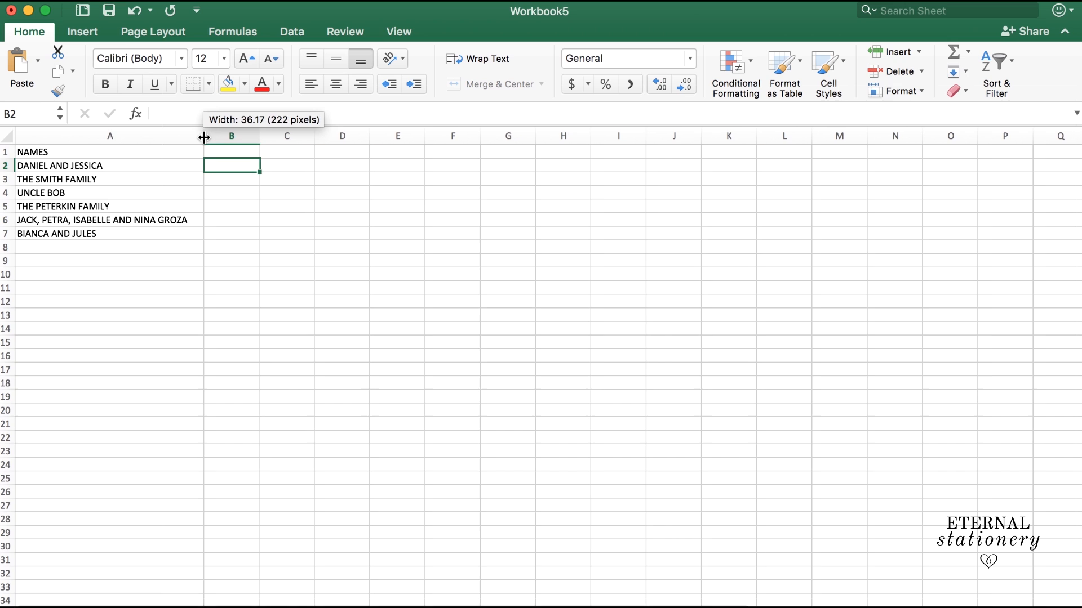
click(110, 246)
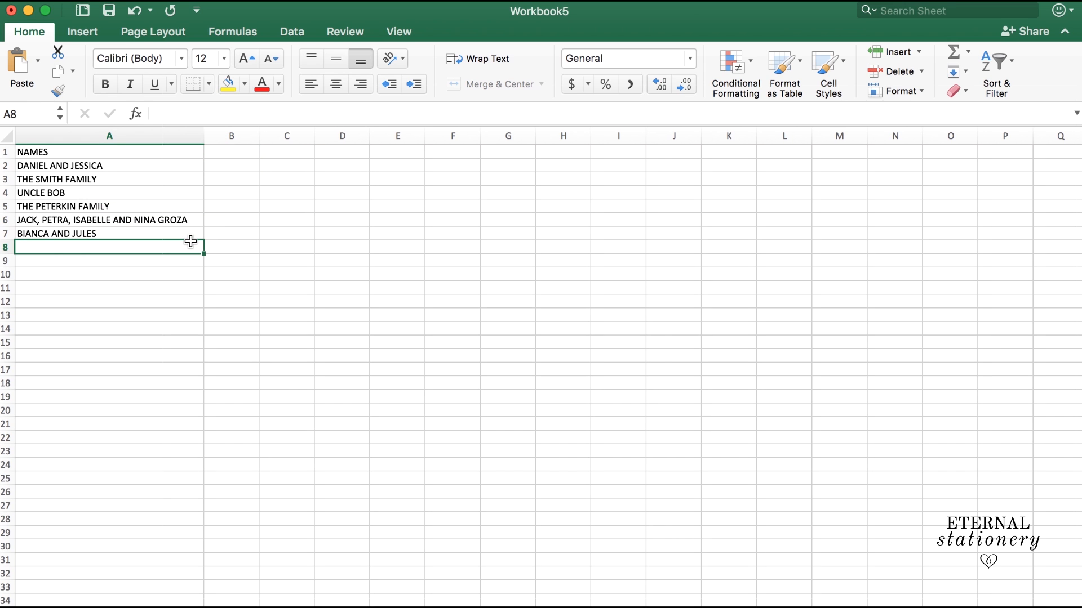
mouse_move(113, 176)
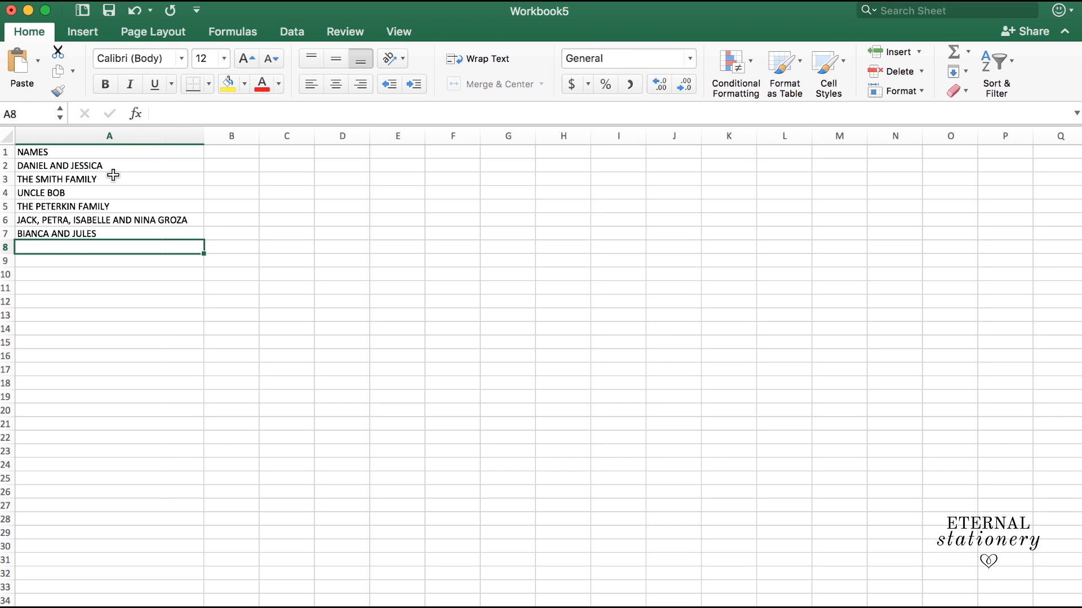
mouse_move(111, 166)
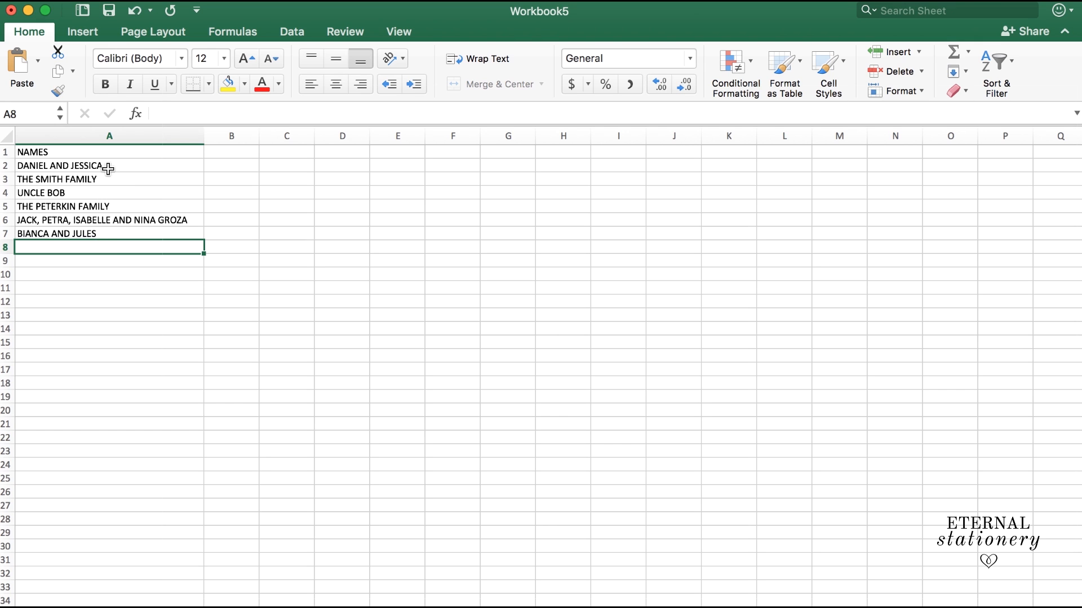
click(133, 152)
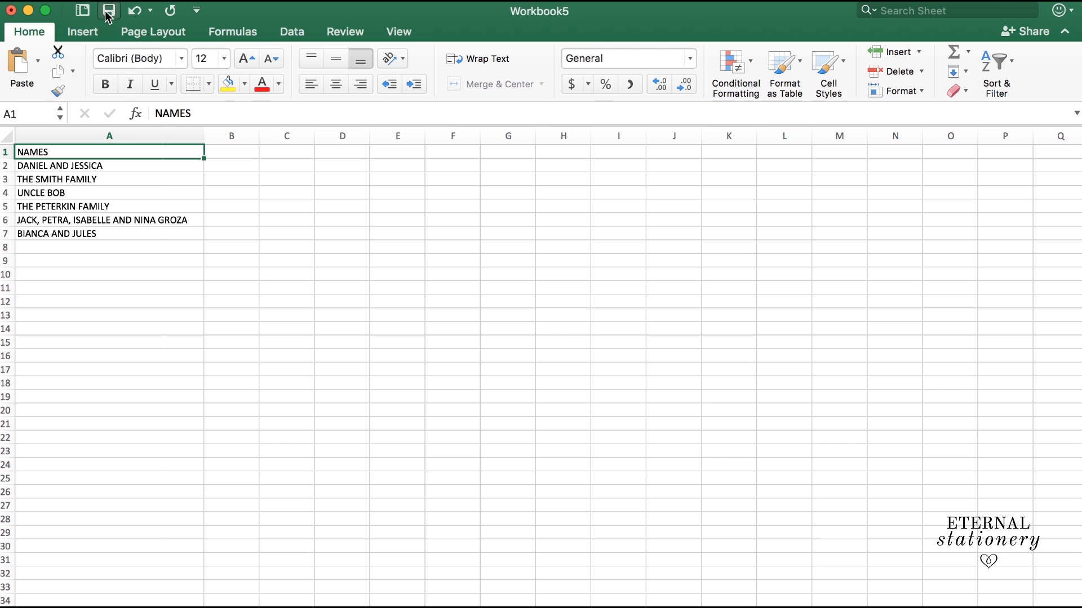
- Save the workbook as 'Mail merge names' in the Wedding Invitation folder
click(107, 10)
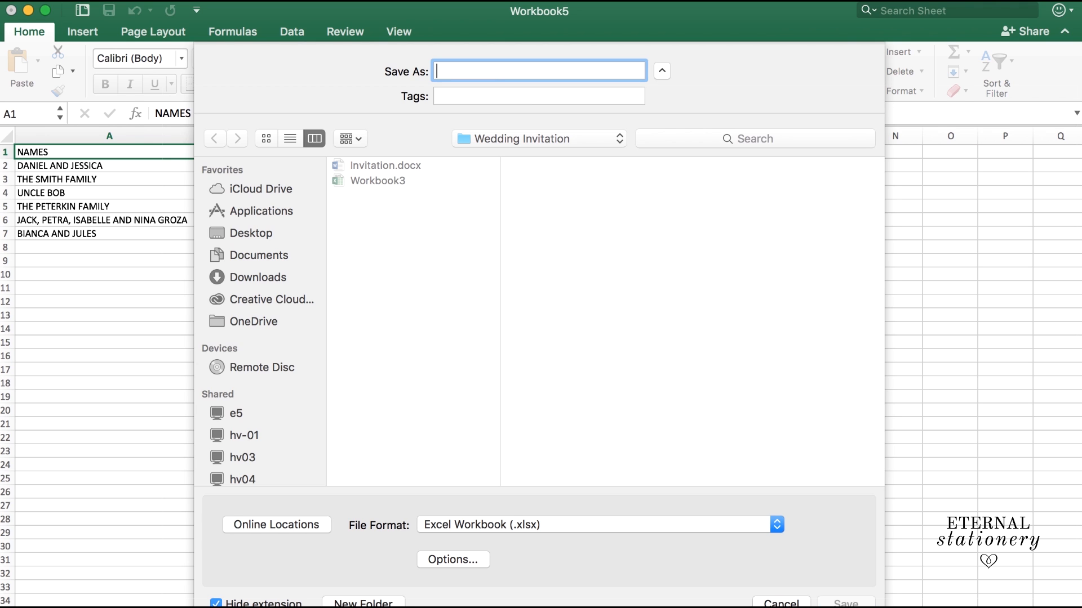
text(Mail merge)
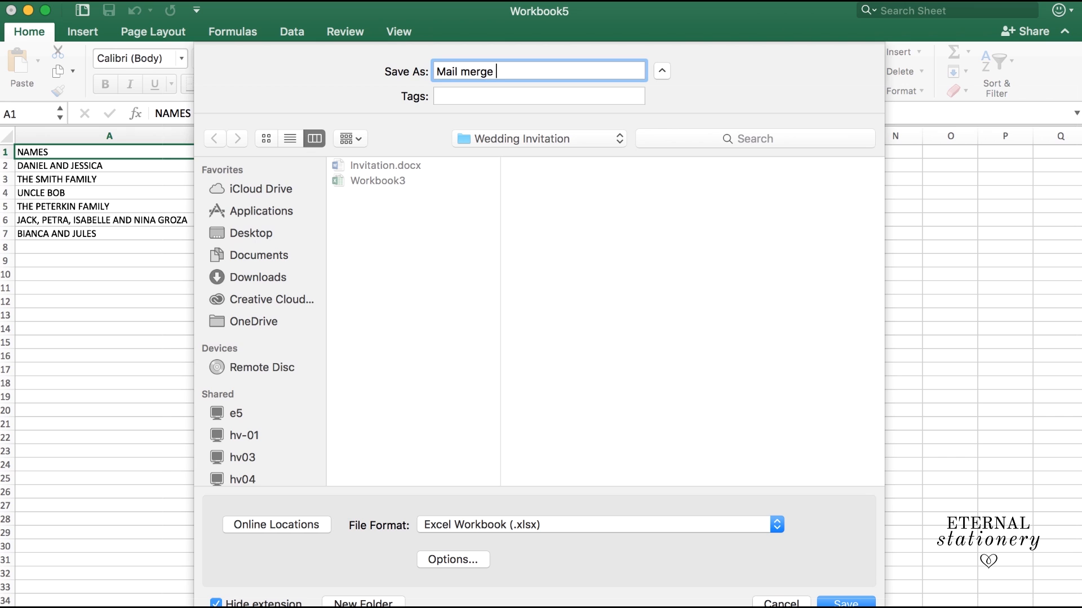
text(names)
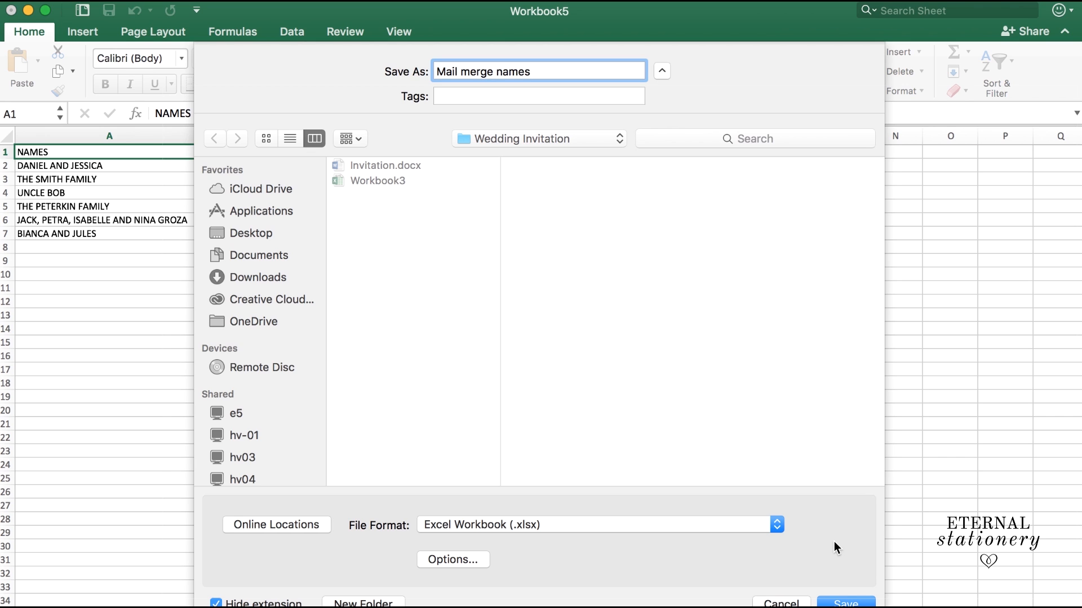
mouse_move(839, 605)
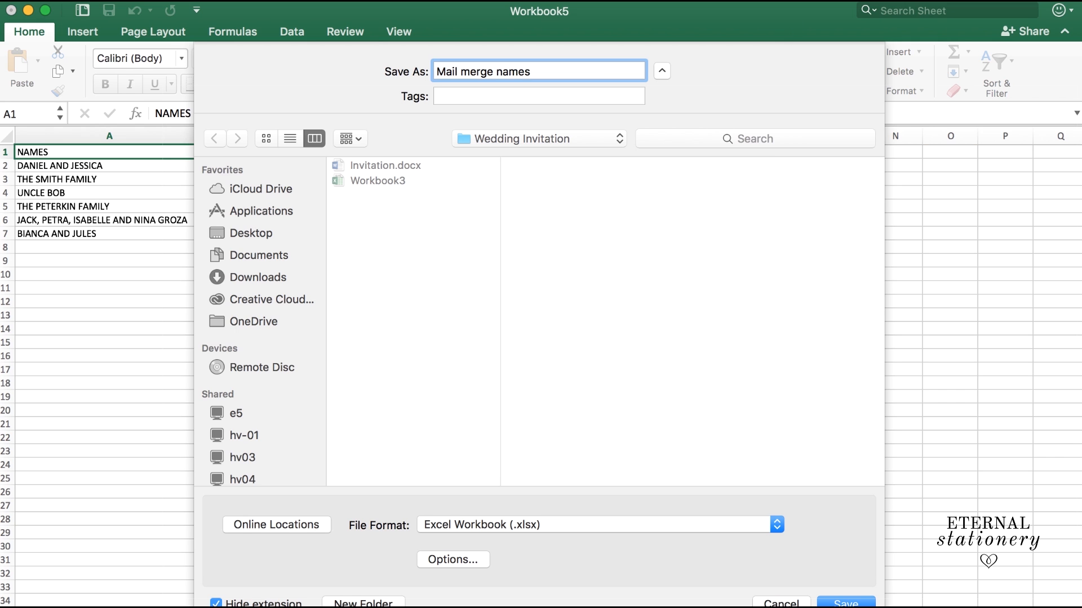
click(844, 602)
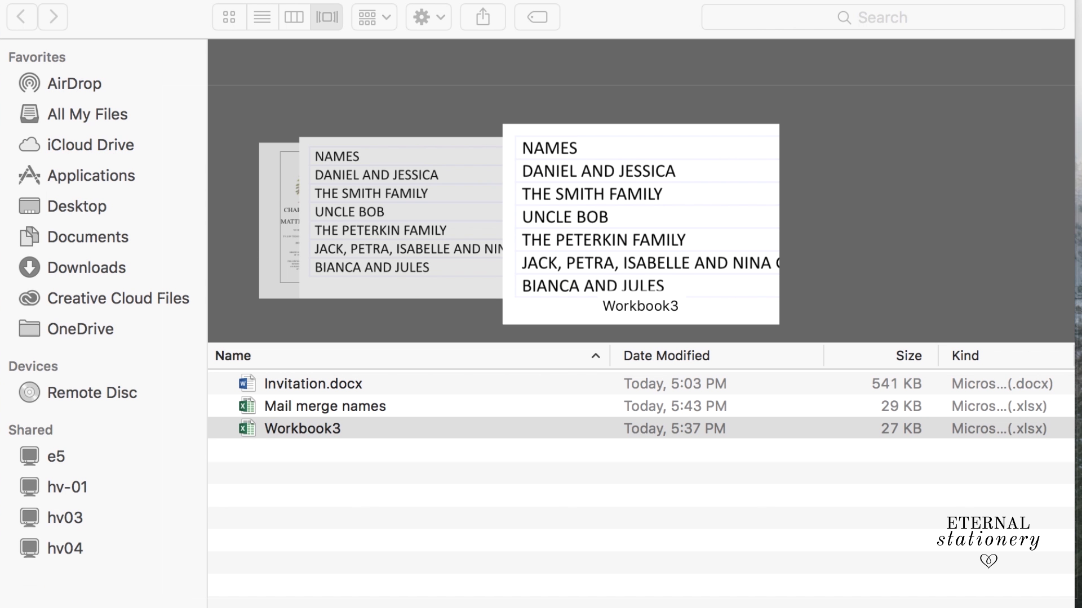
- Open Invitation.docx from the Wedding Invitation folder in Word
click(304, 428)
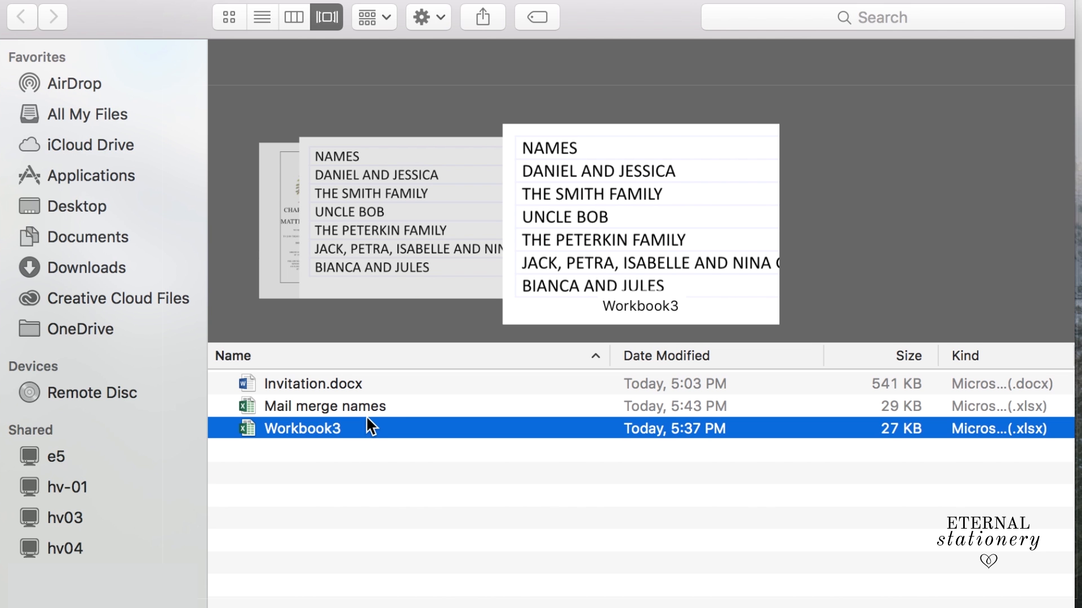
click(313, 383)
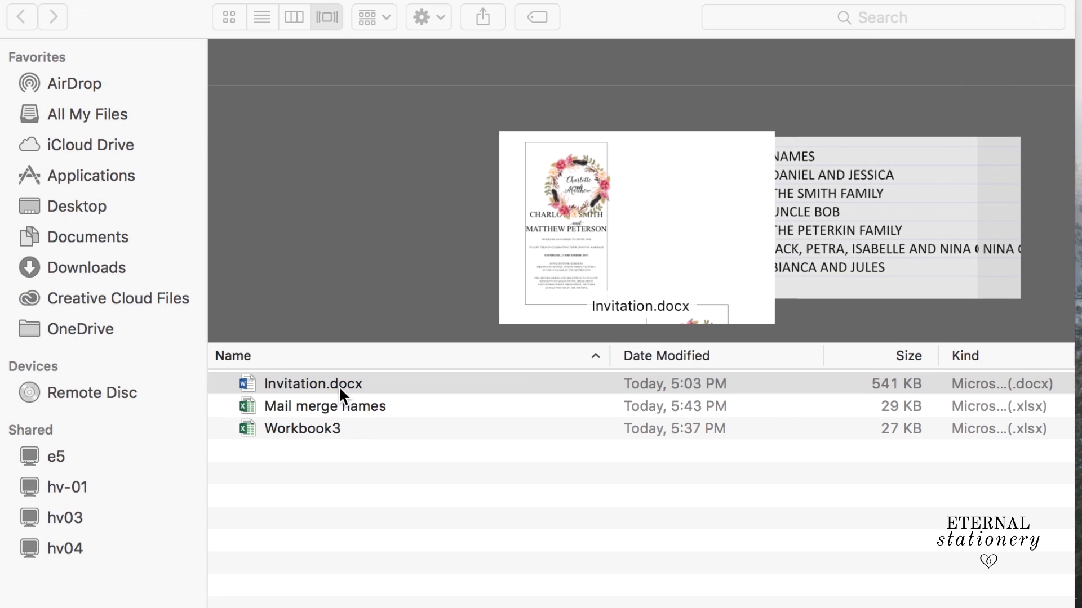
double_click(312, 384)
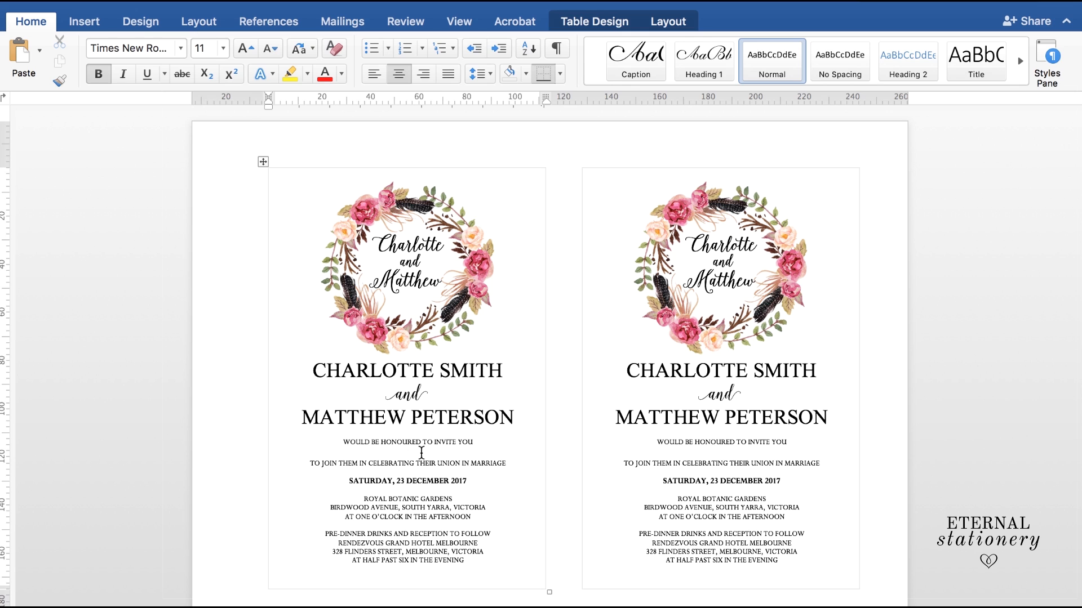
- Add a bold NAMES placeholder line to both invitation cards and go to the Mailings tools
click(412, 453)
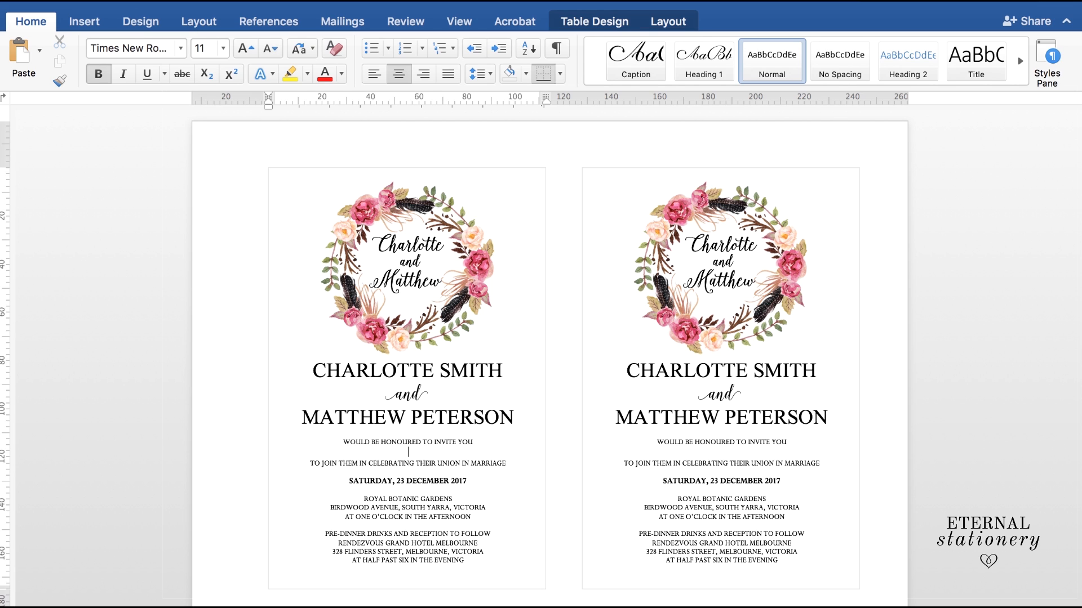
text(NAMES)
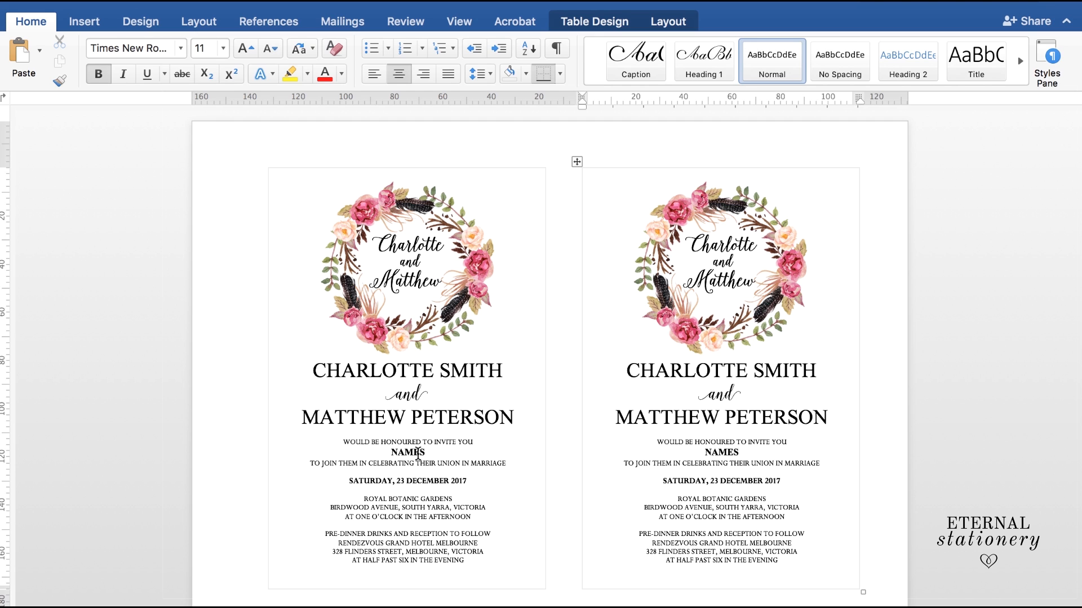
click(737, 453)
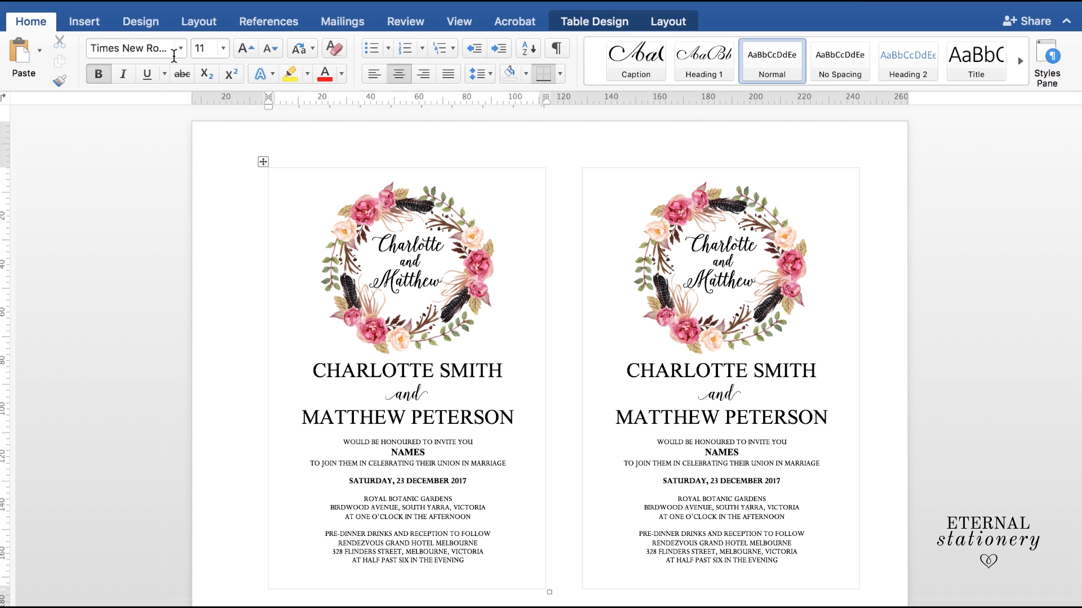
click(424, 453)
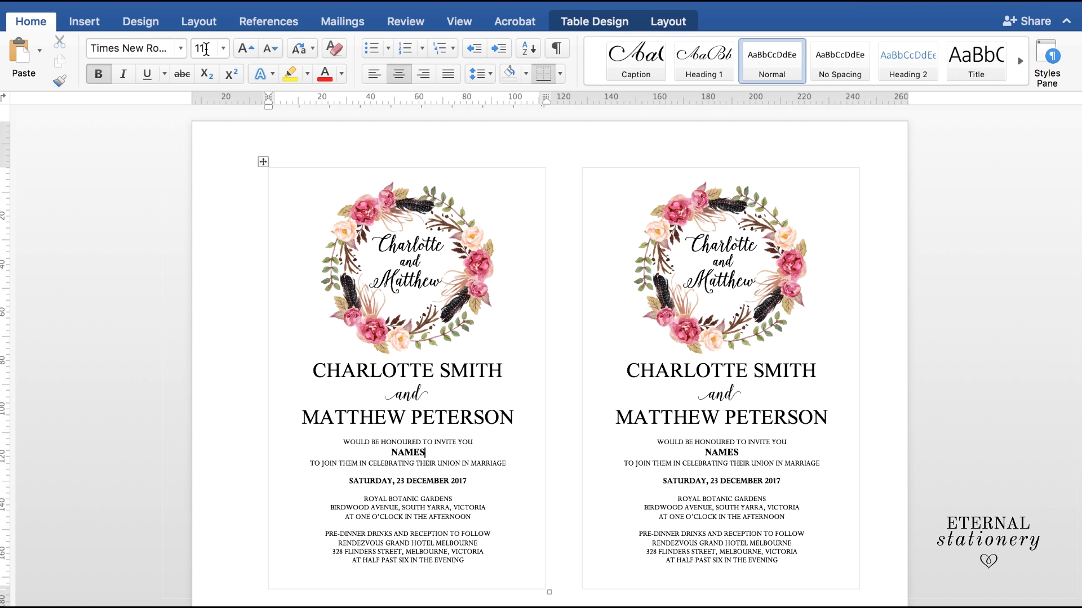
mouse_move(467, 469)
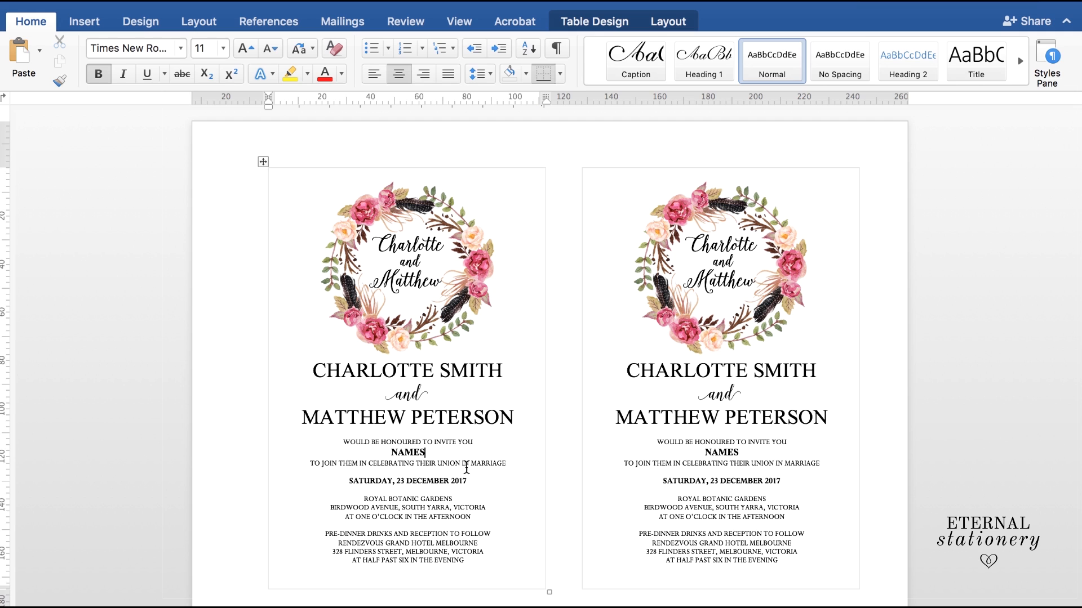
click(407, 274)
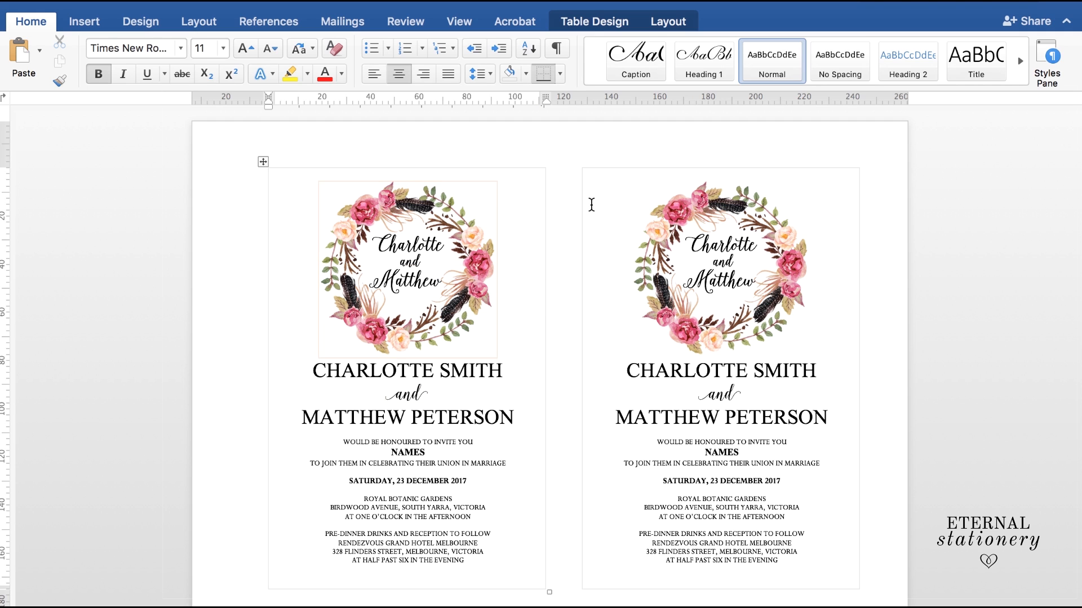
click(341, 21)
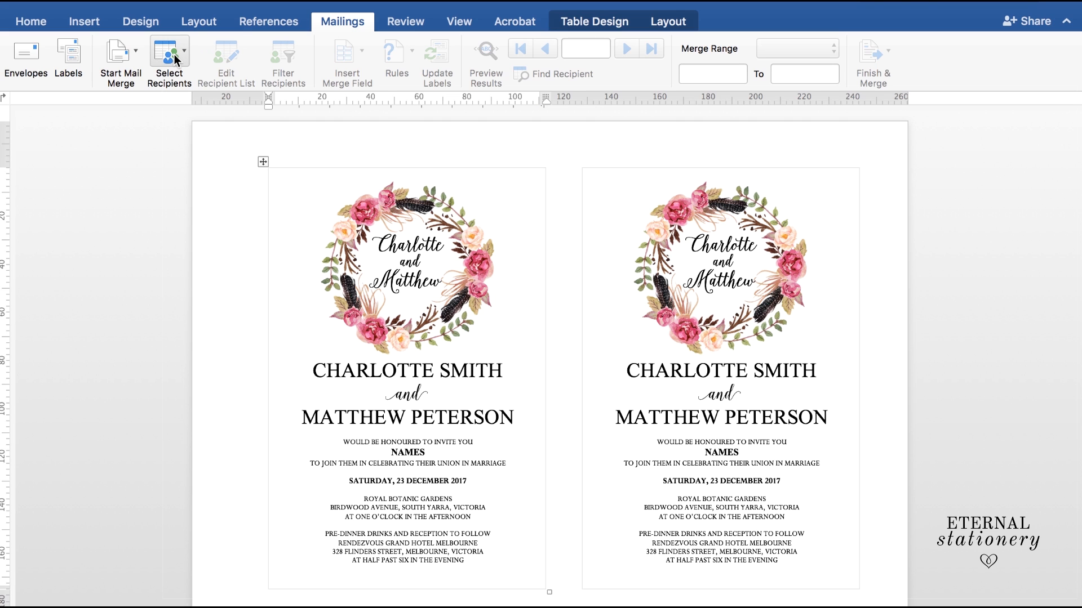
- Use the Mail merge names workbook on the Desktop as the existing recipient list
click(169, 53)
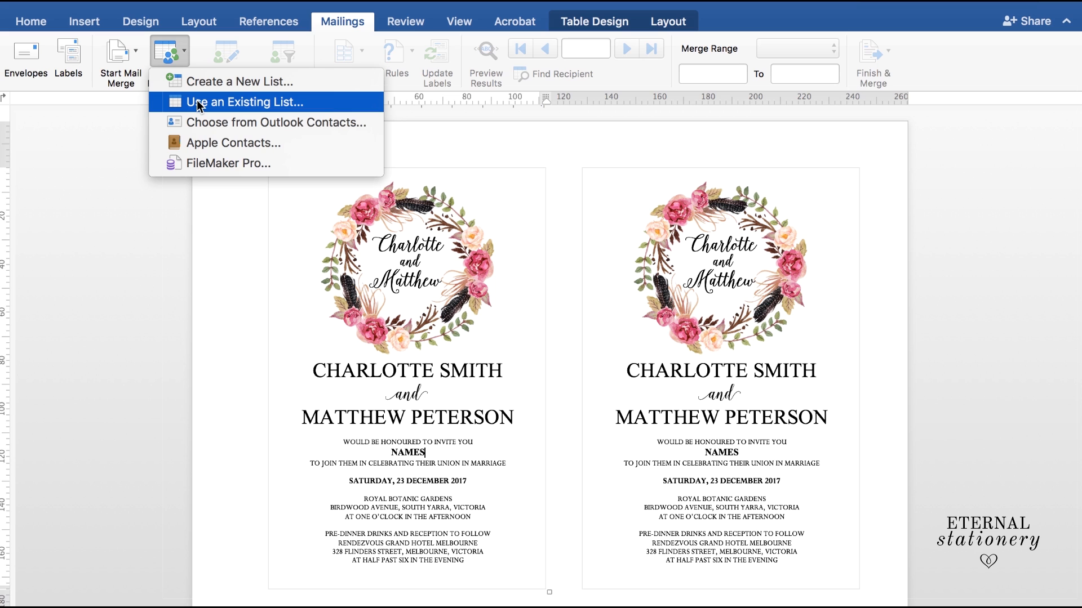
click(243, 101)
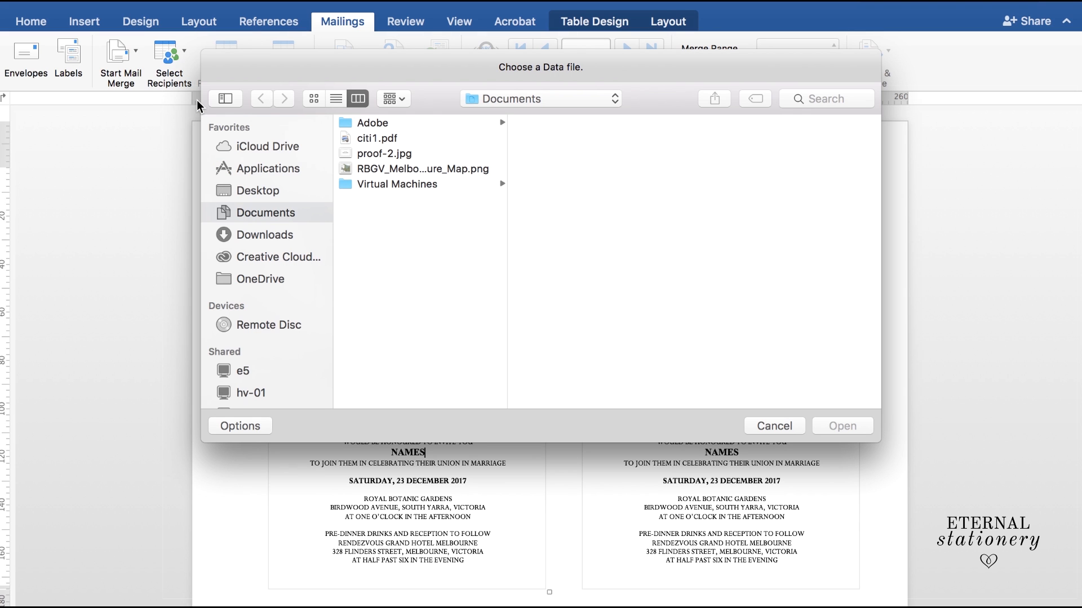
mouse_move(277, 290)
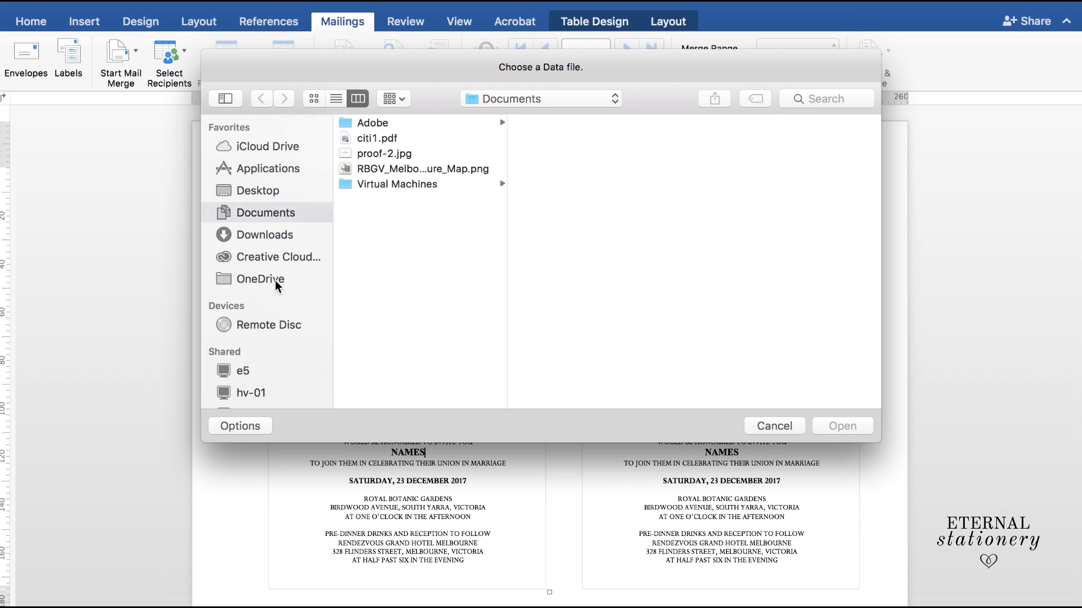
mouse_move(273, 195)
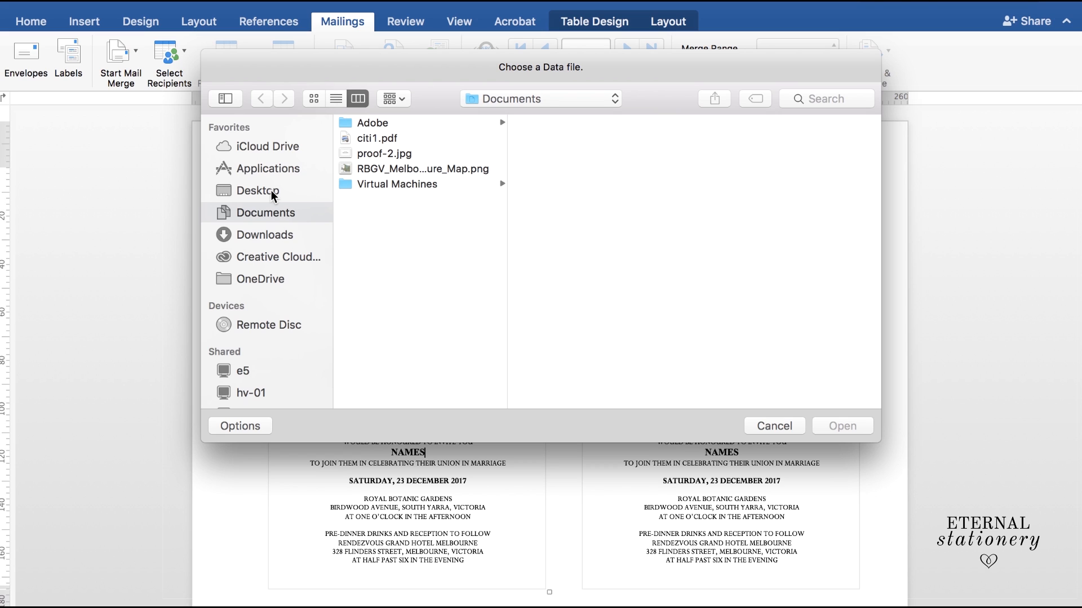
click(257, 191)
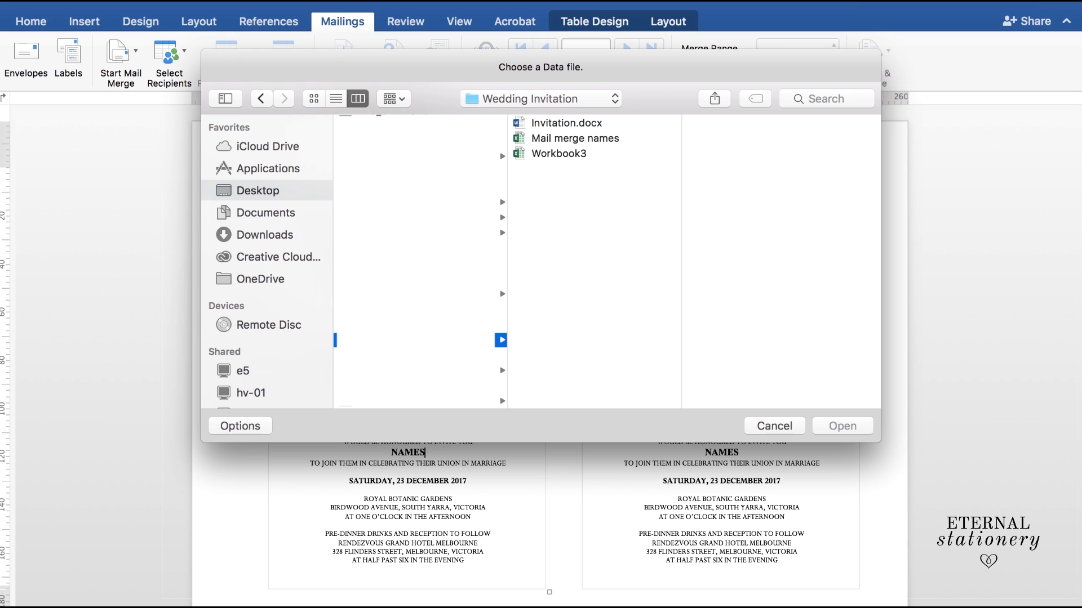
mouse_move(582, 142)
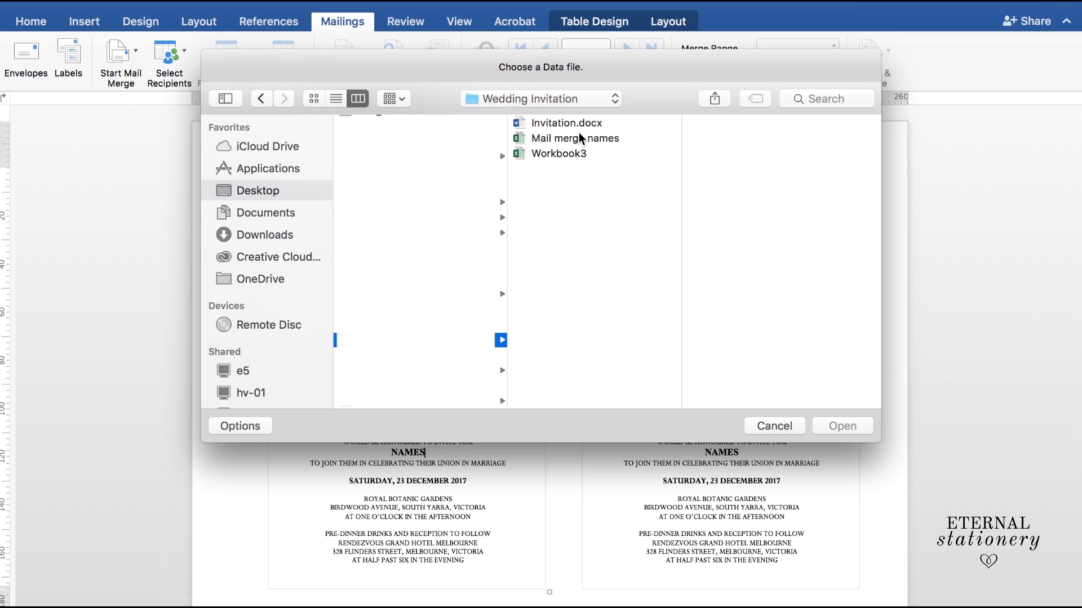
click(575, 138)
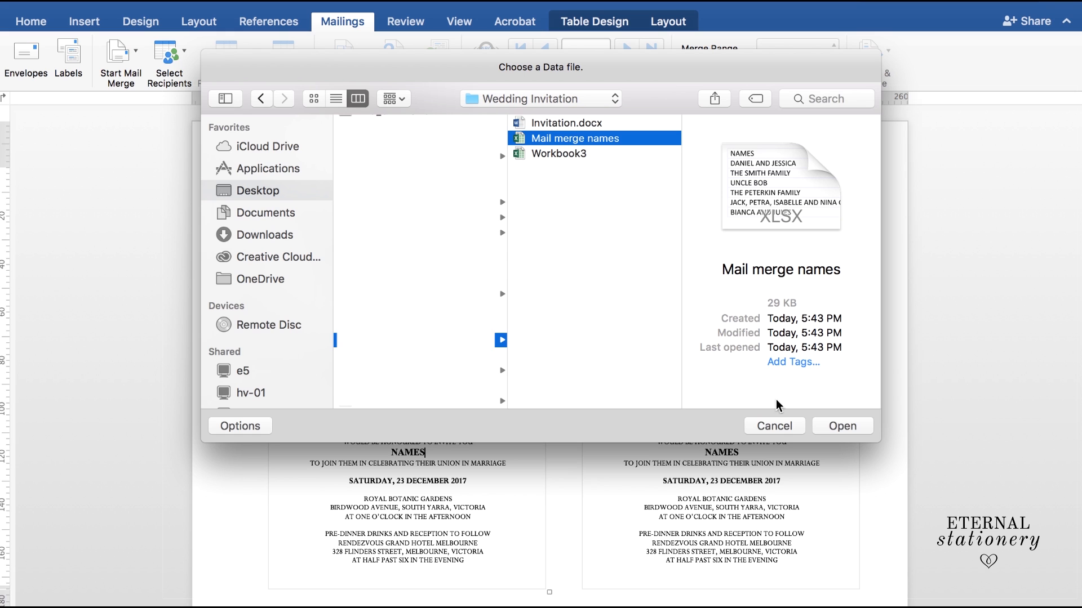
click(842, 426)
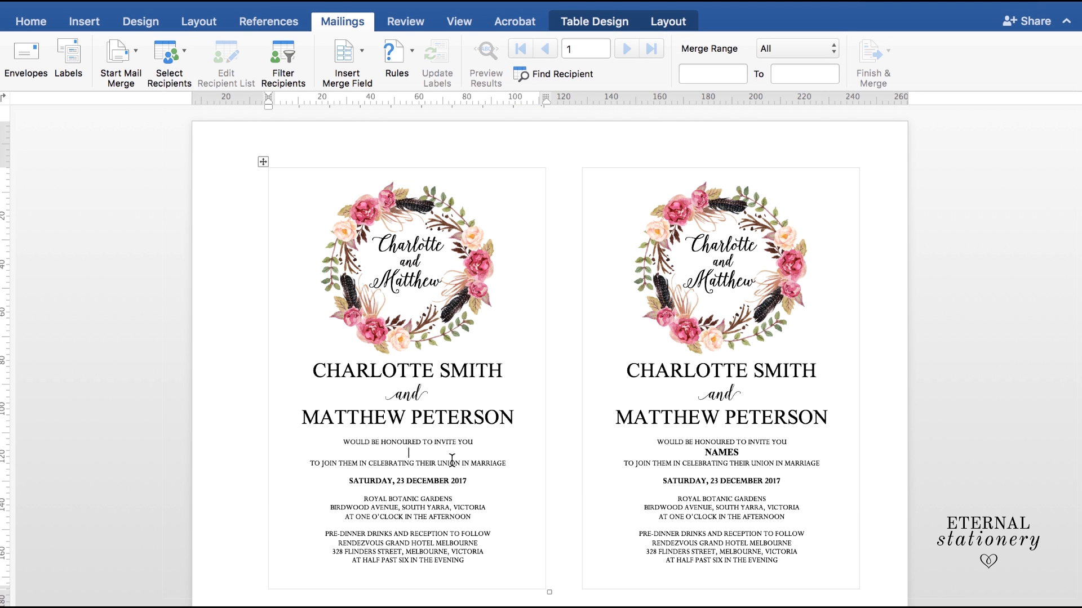
- Restore the bold NAMES placeholder text on the left invitation card
text(NAMES)
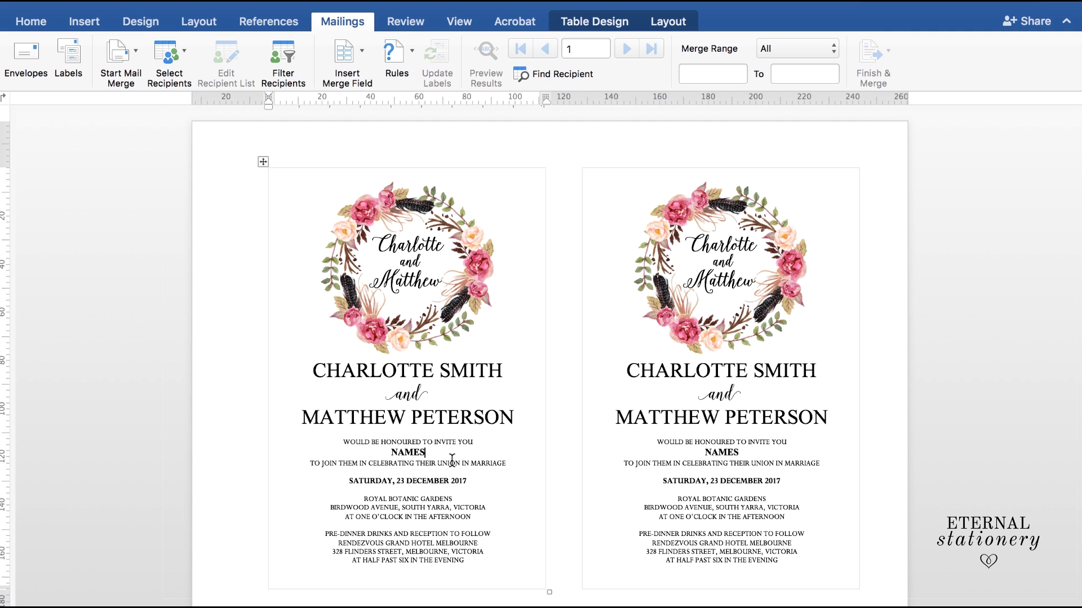
mouse_move(431, 454)
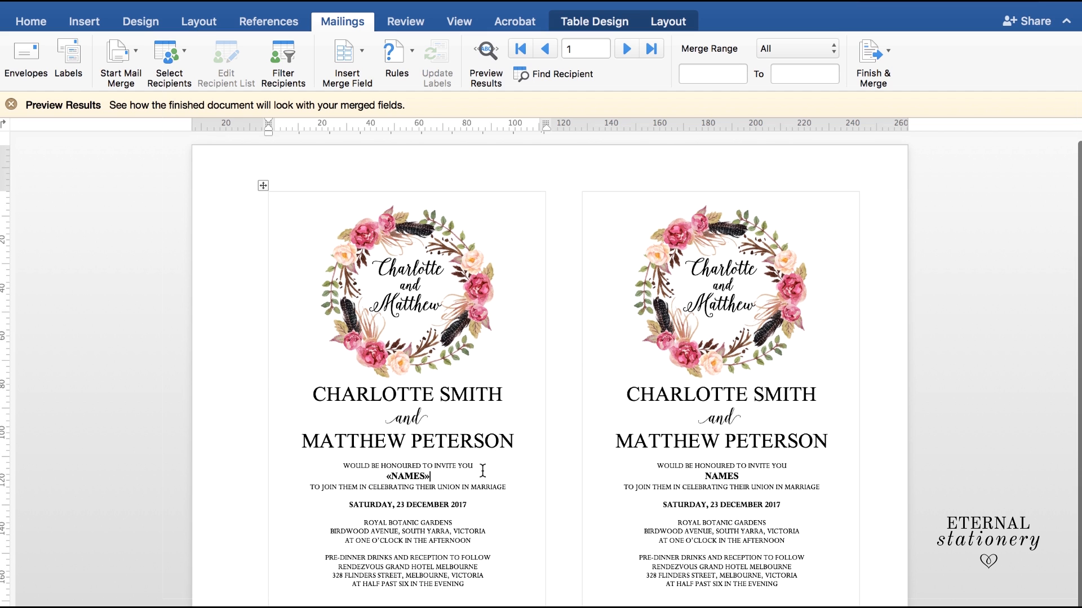
mouse_move(604, 353)
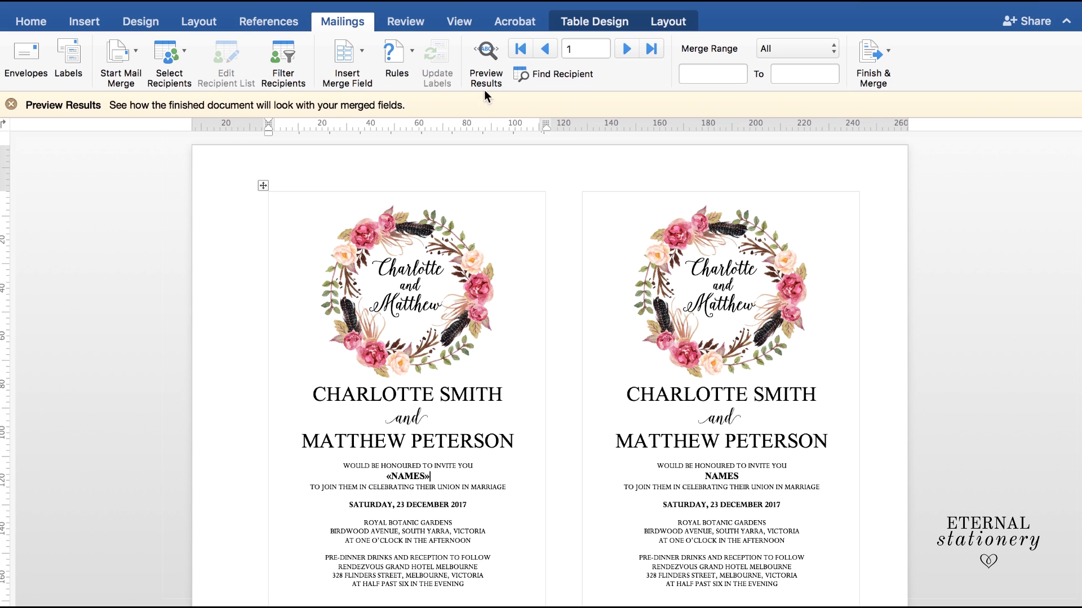
click(486, 50)
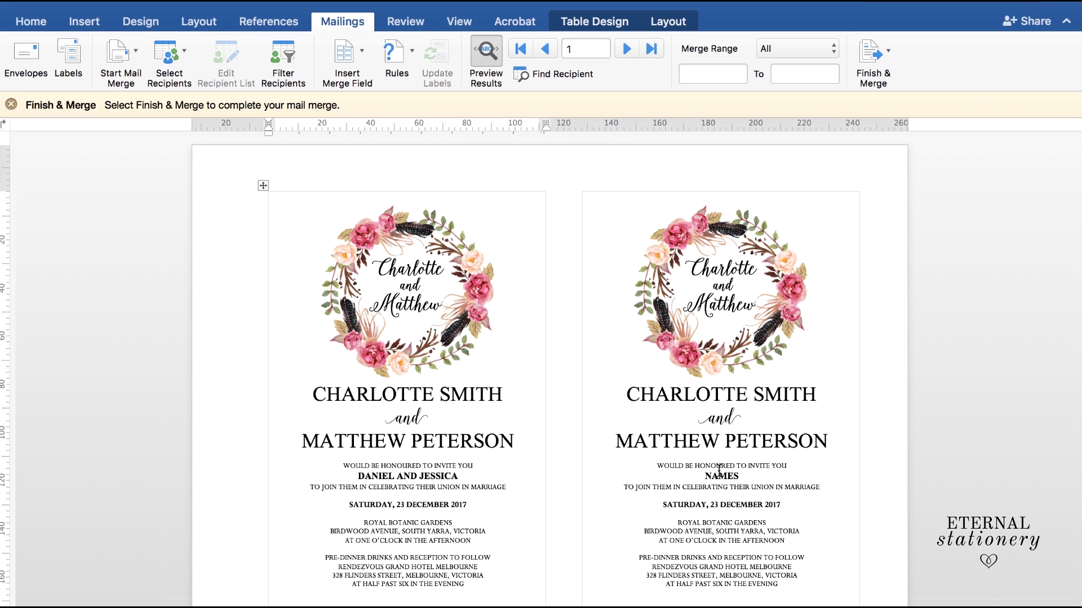
click(457, 476)
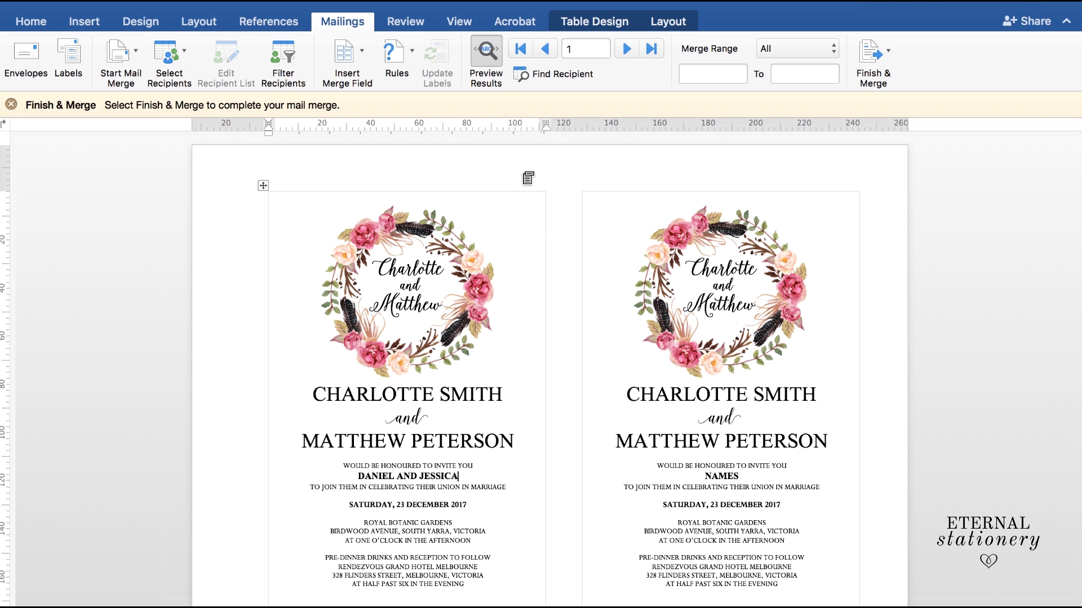
click(486, 48)
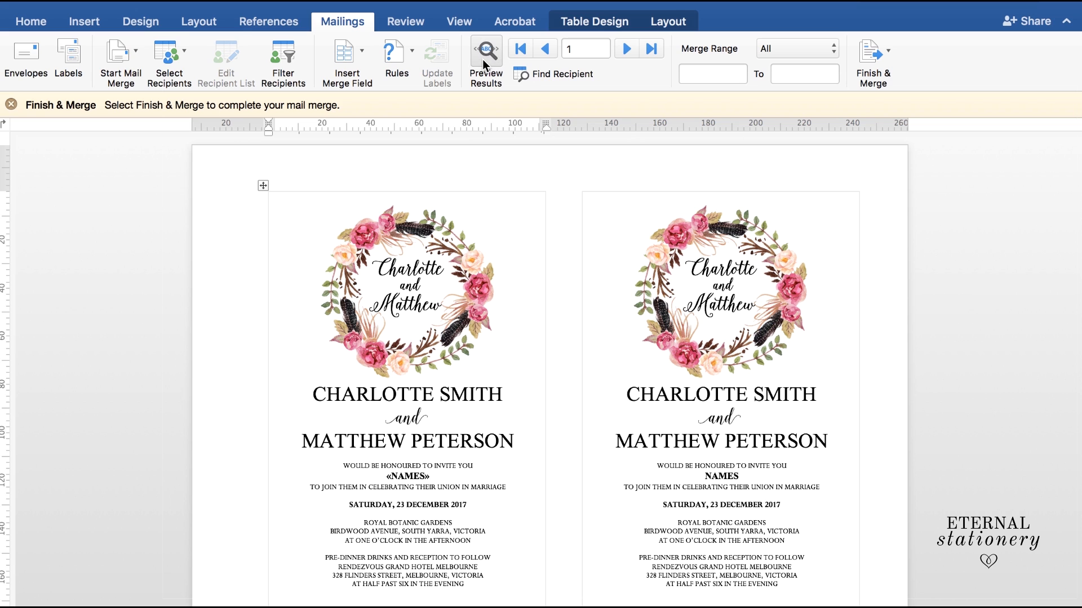
click(485, 49)
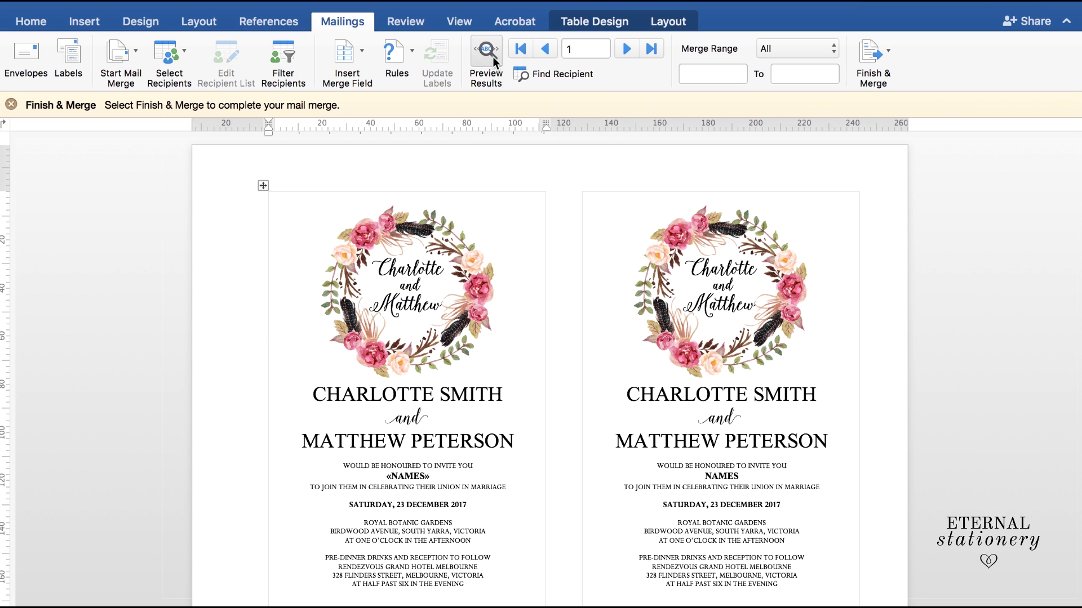
click(485, 50)
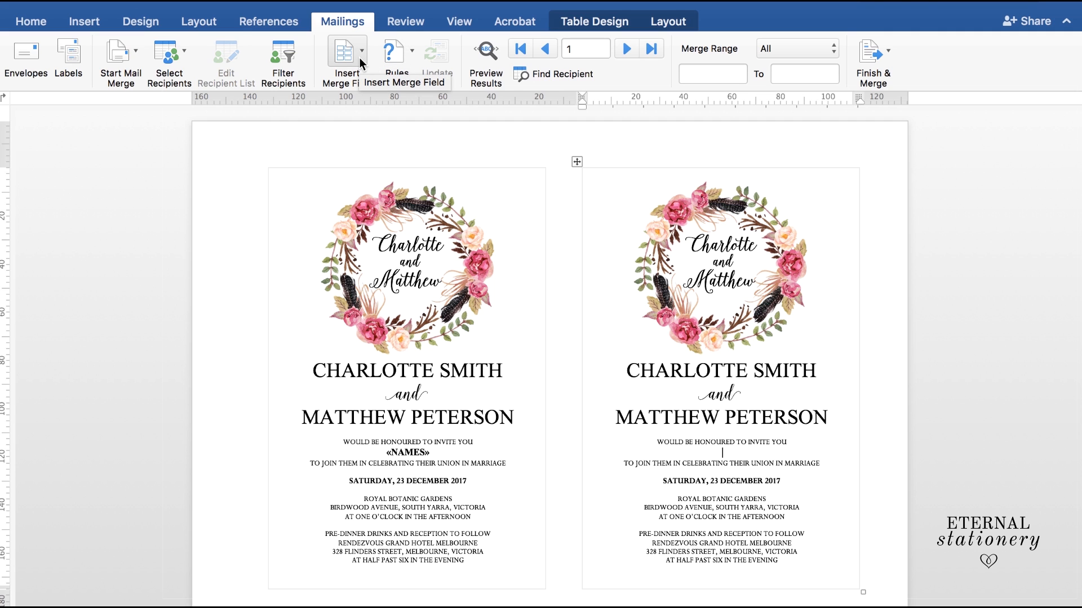
- Insert the NAMES merge field into the right invitation and select it
click(357, 51)
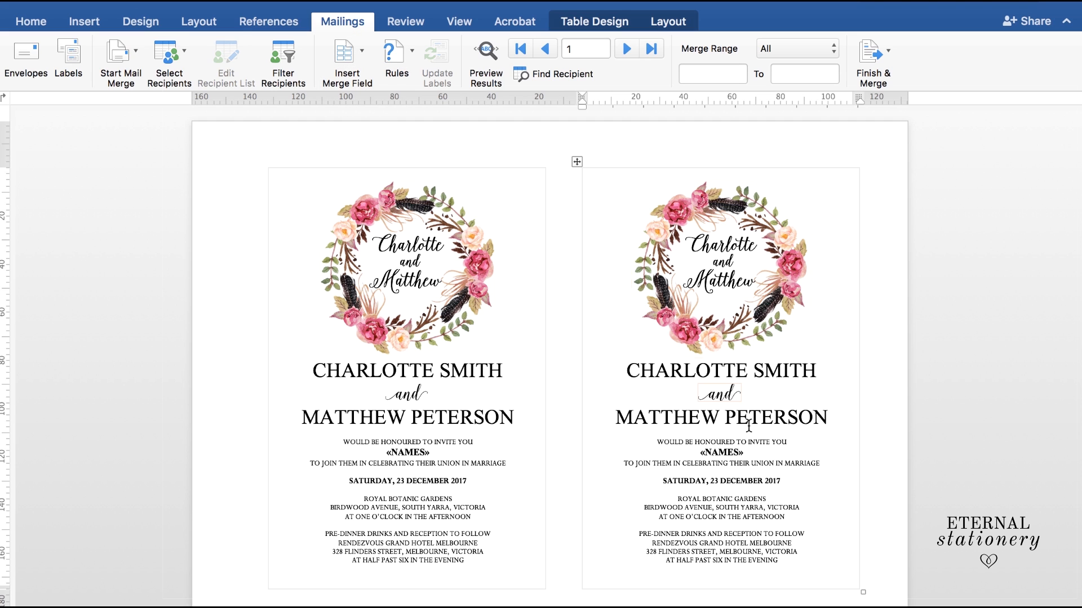
mouse_move(767, 465)
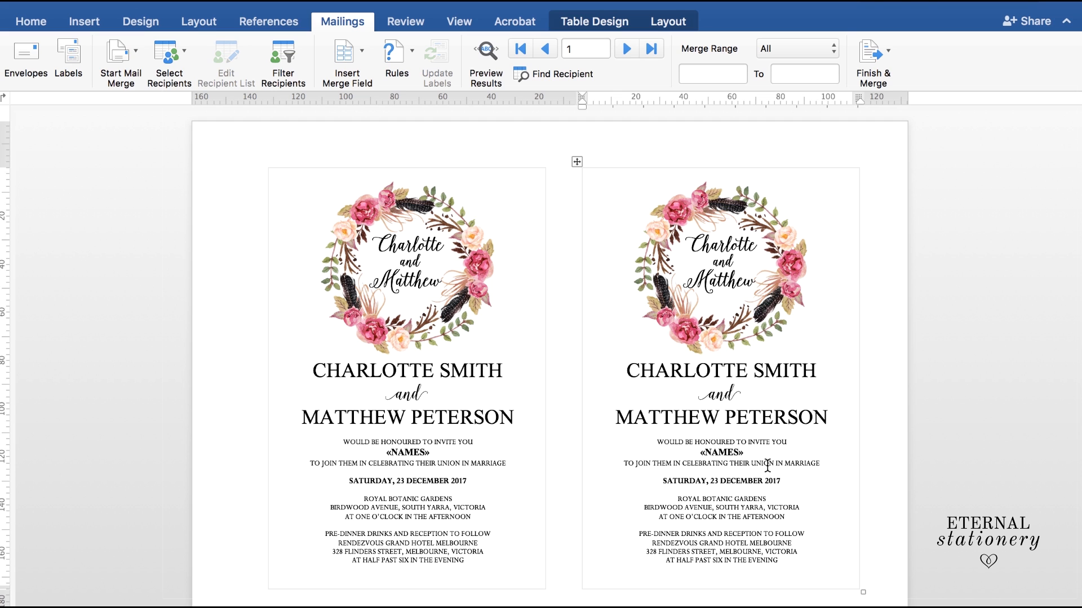
click(743, 453)
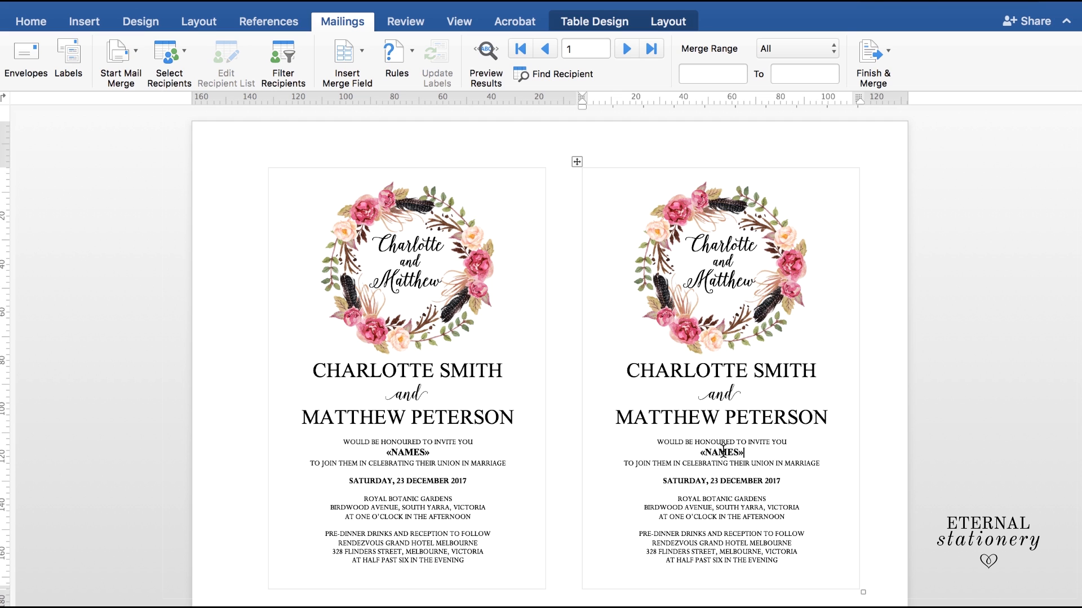
double_click(721, 453)
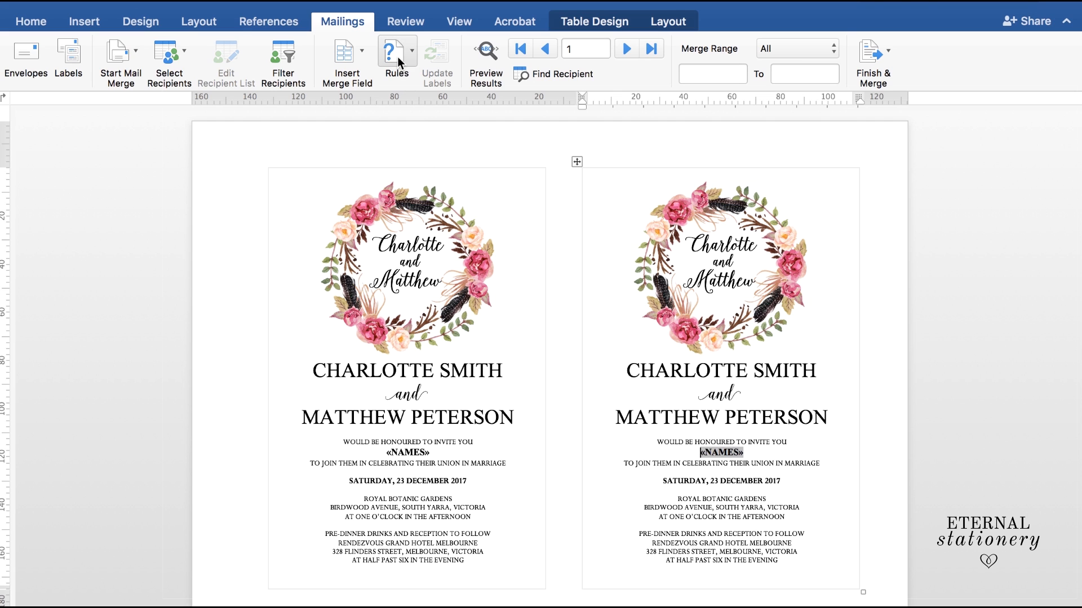
- Add a Next Record rule before the right card's field and preview the merged guest names
click(397, 52)
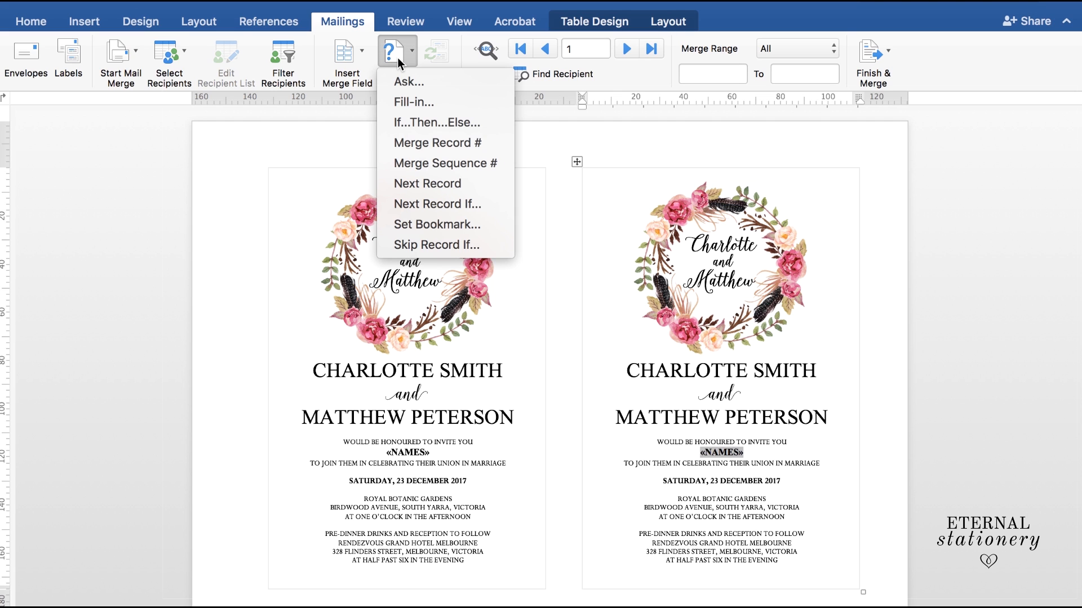
mouse_move(432, 184)
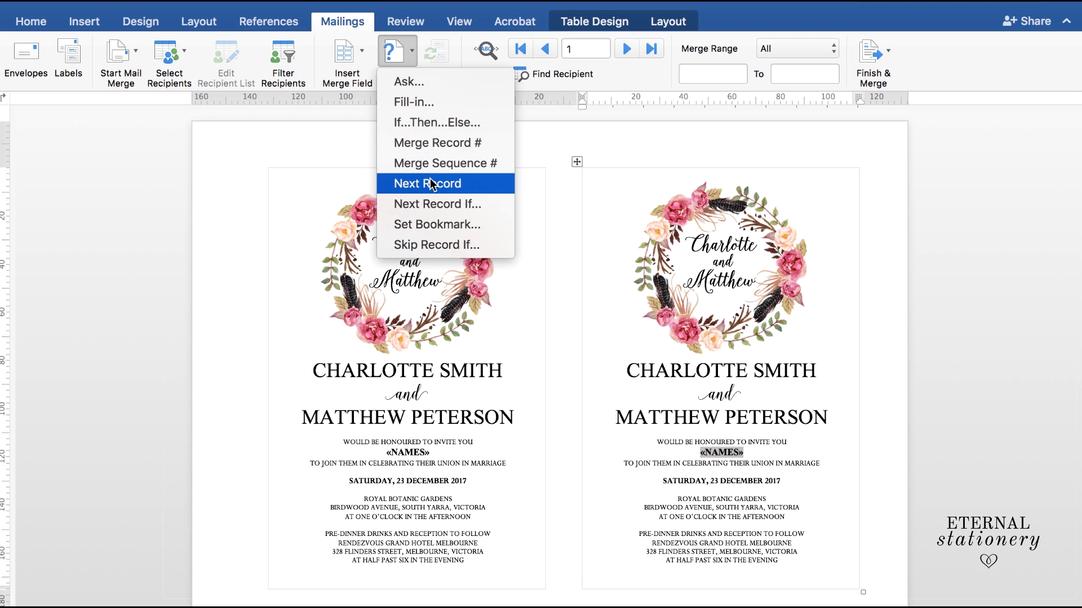
click(428, 183)
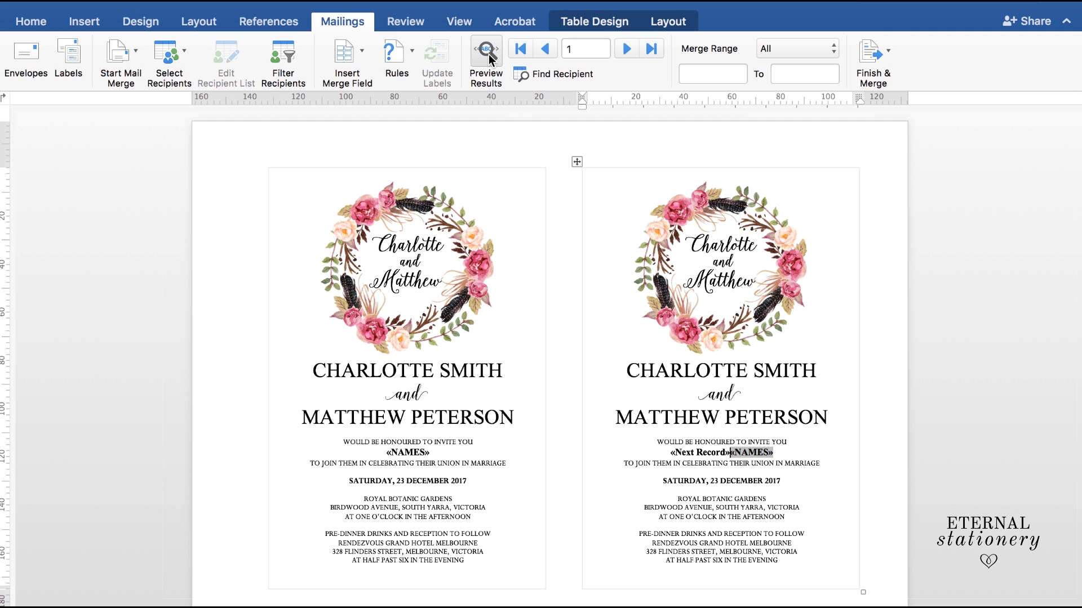
click(485, 53)
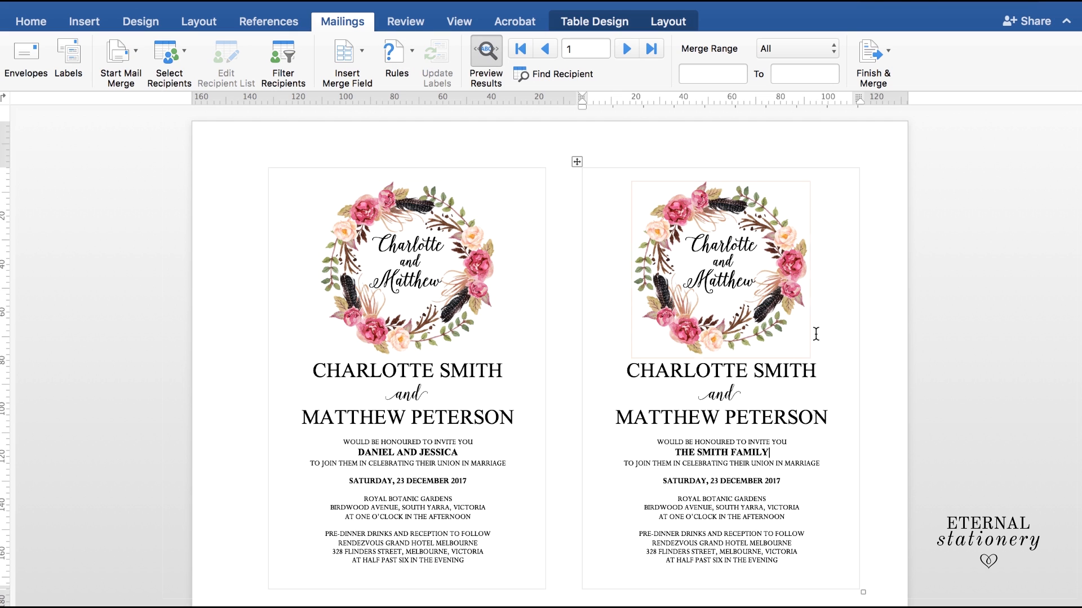
mouse_move(627, 49)
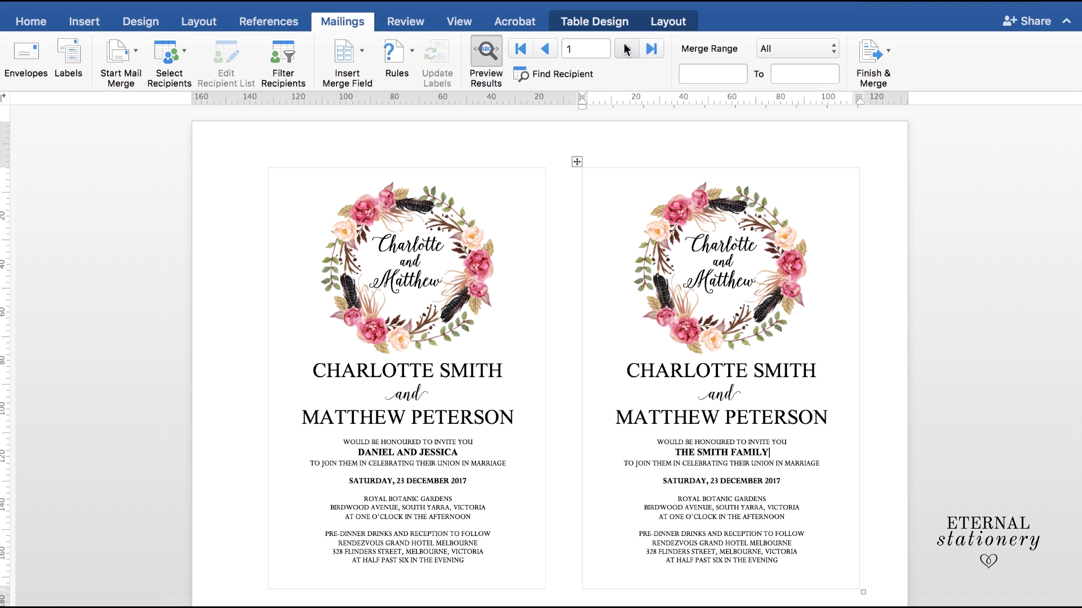
mouse_move(627, 48)
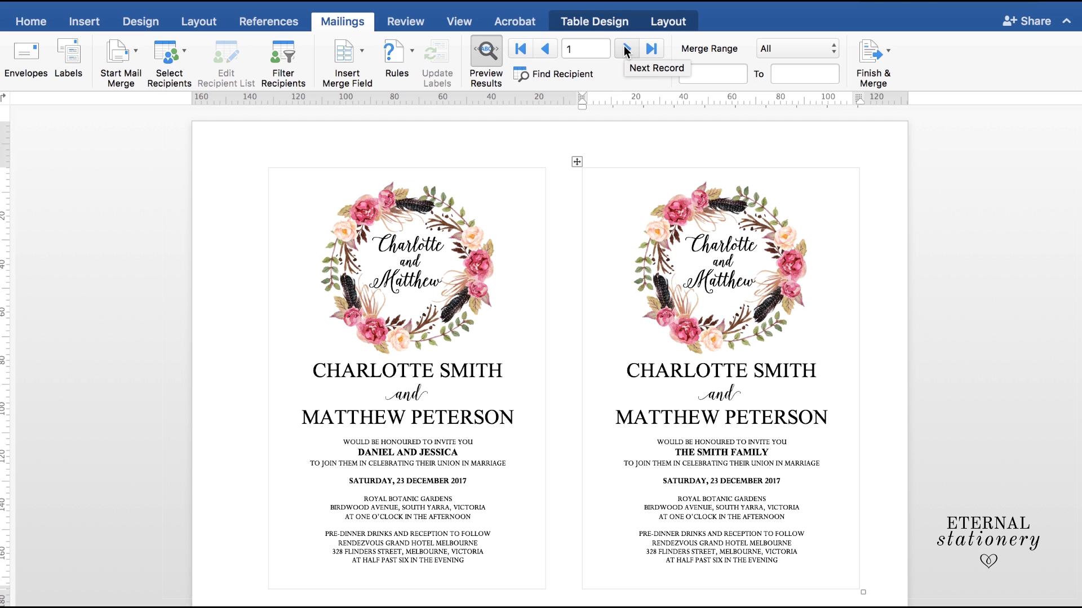
click(626, 47)
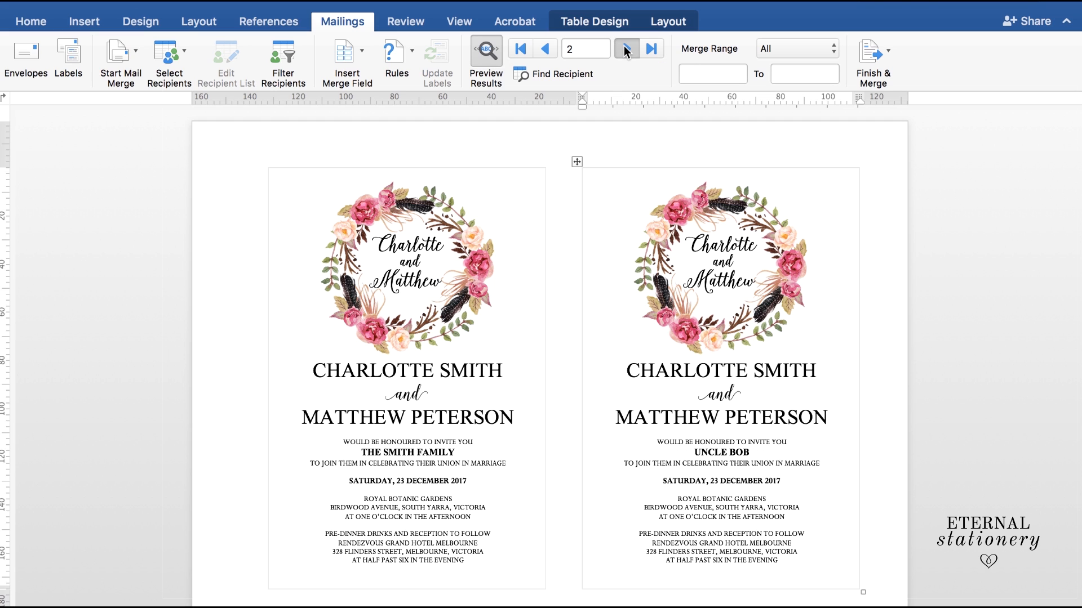
click(624, 49)
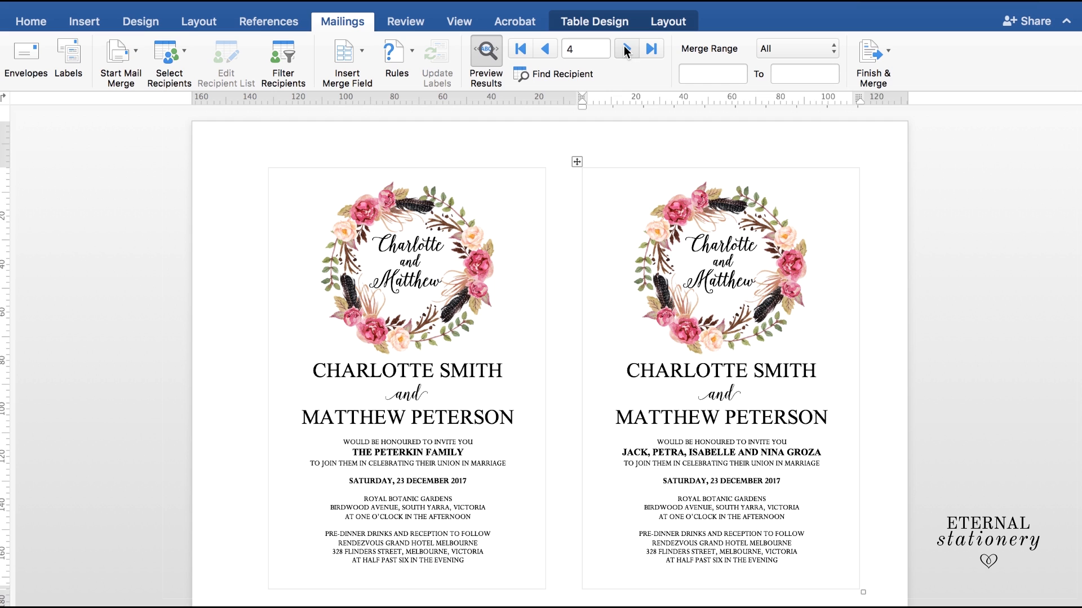
click(624, 48)
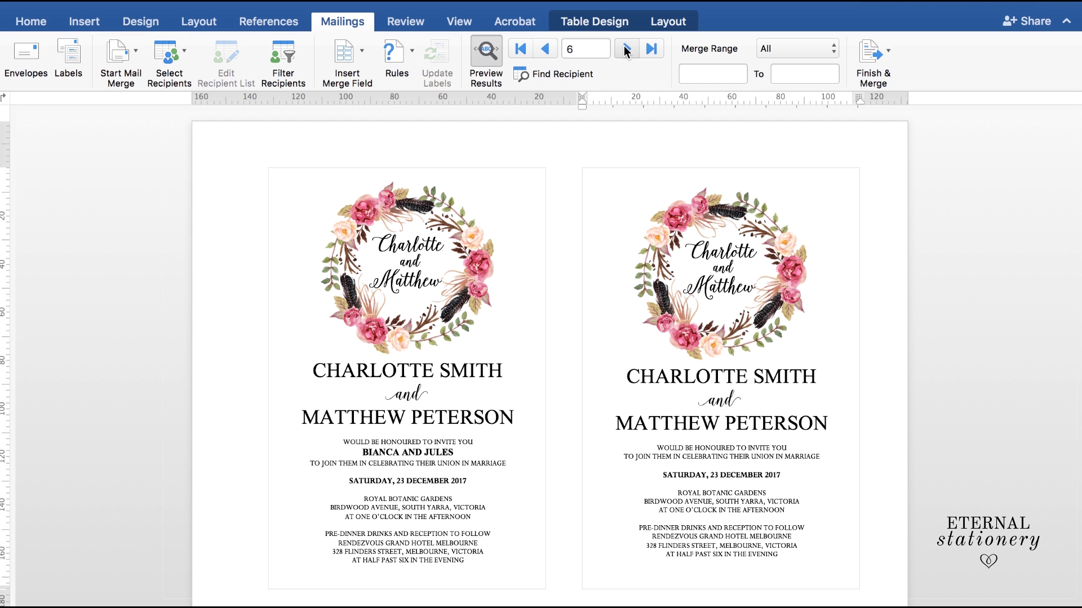
click(546, 48)
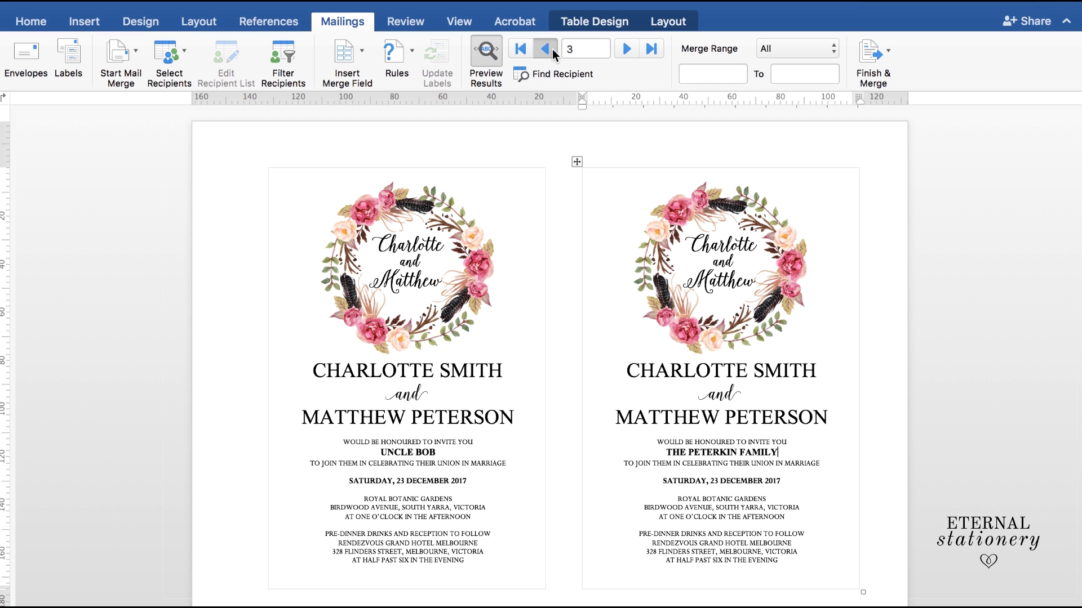
click(545, 48)
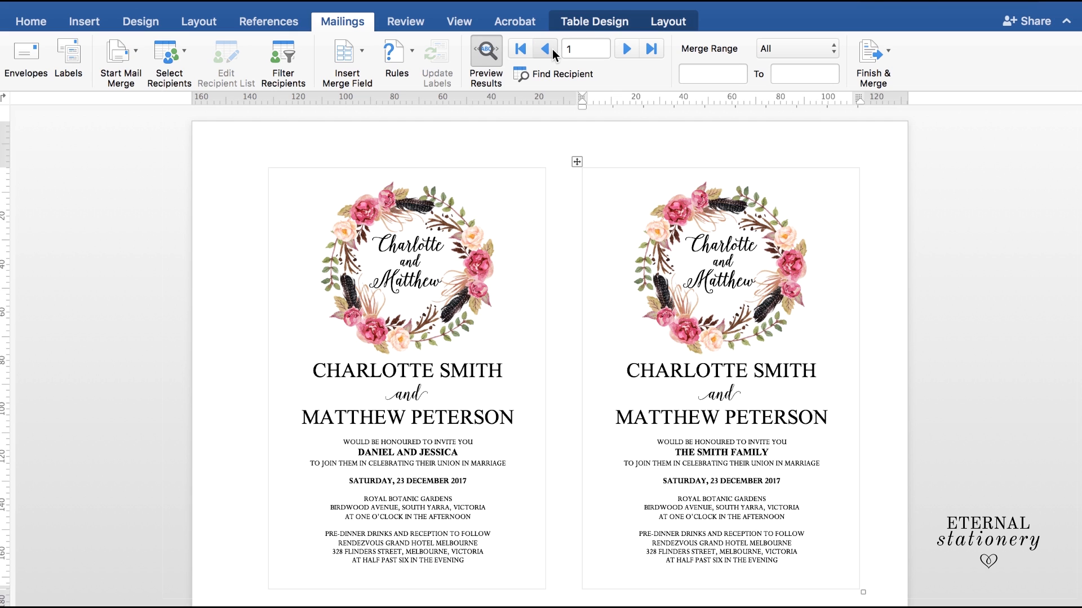
click(769, 453)
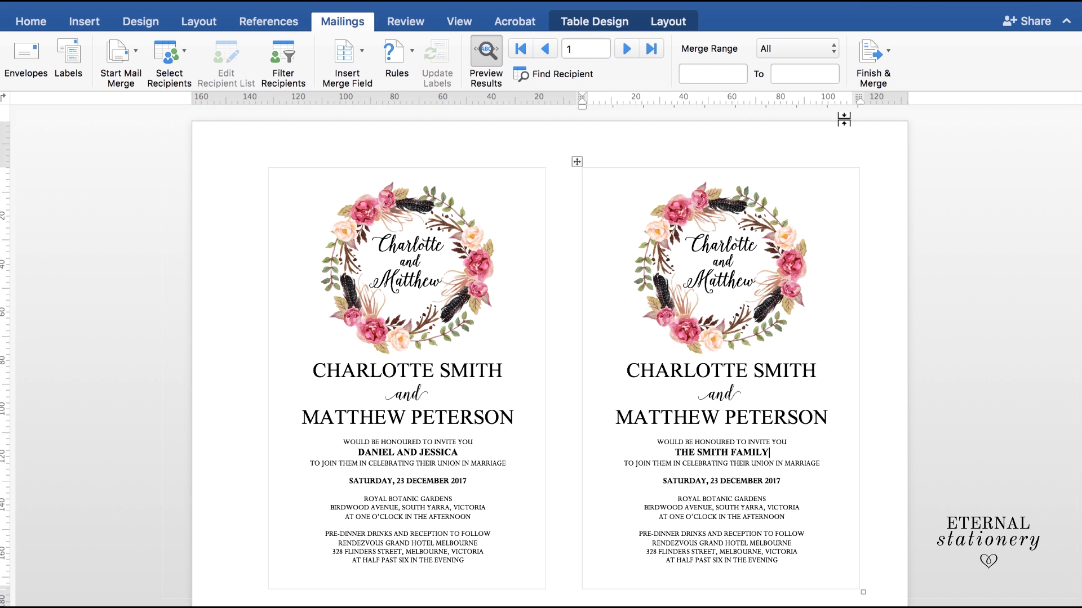
- Finish & Merge into a new individual-documents file and scroll through the personalised invitation pages
click(871, 51)
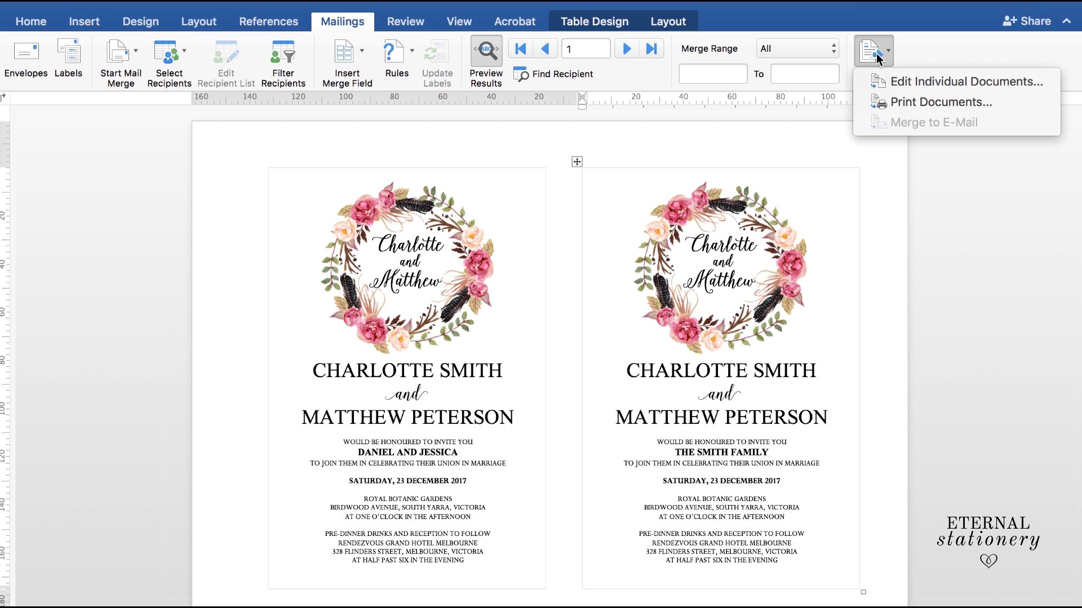
mouse_move(894, 106)
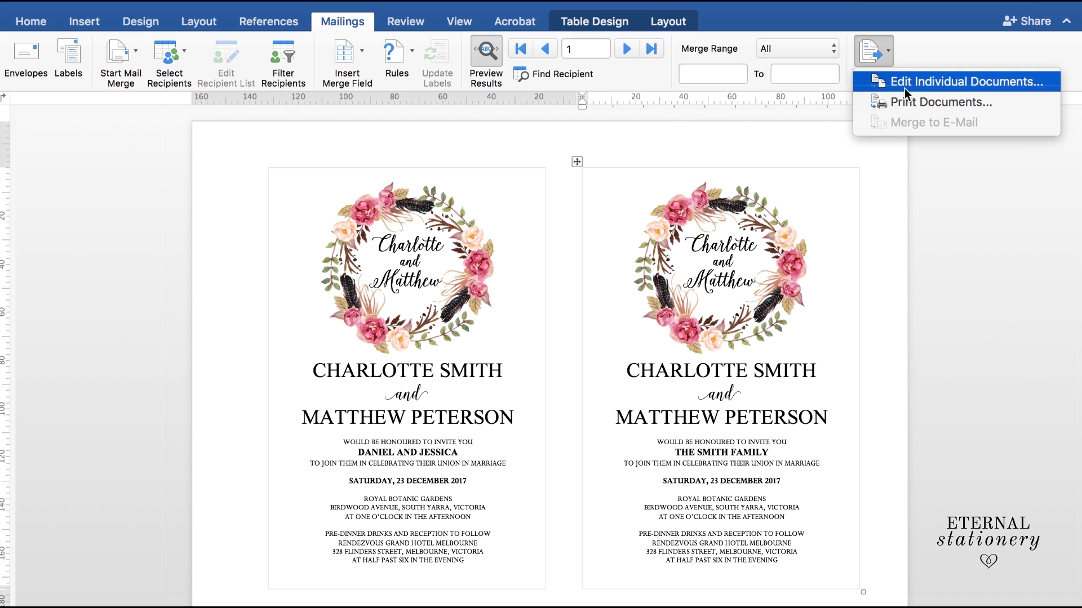
mouse_move(912, 89)
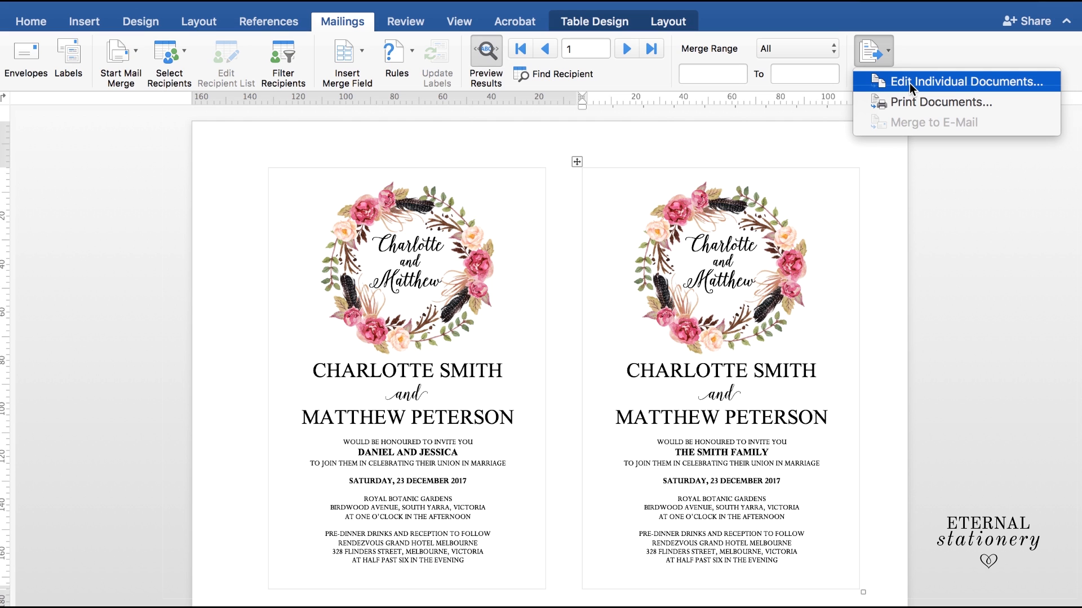
click(964, 81)
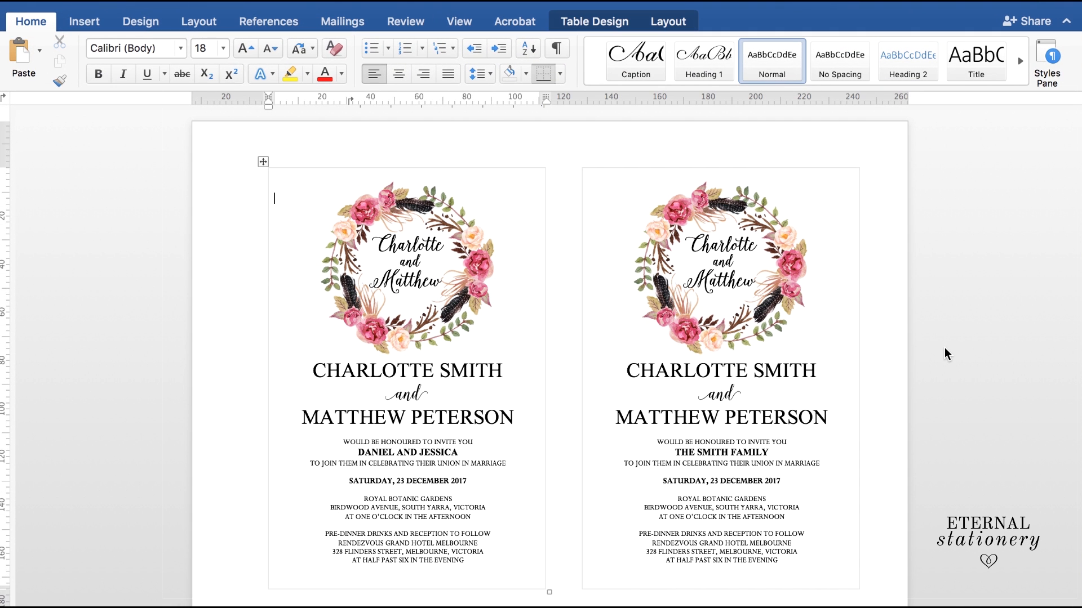
scroll(down, 3)
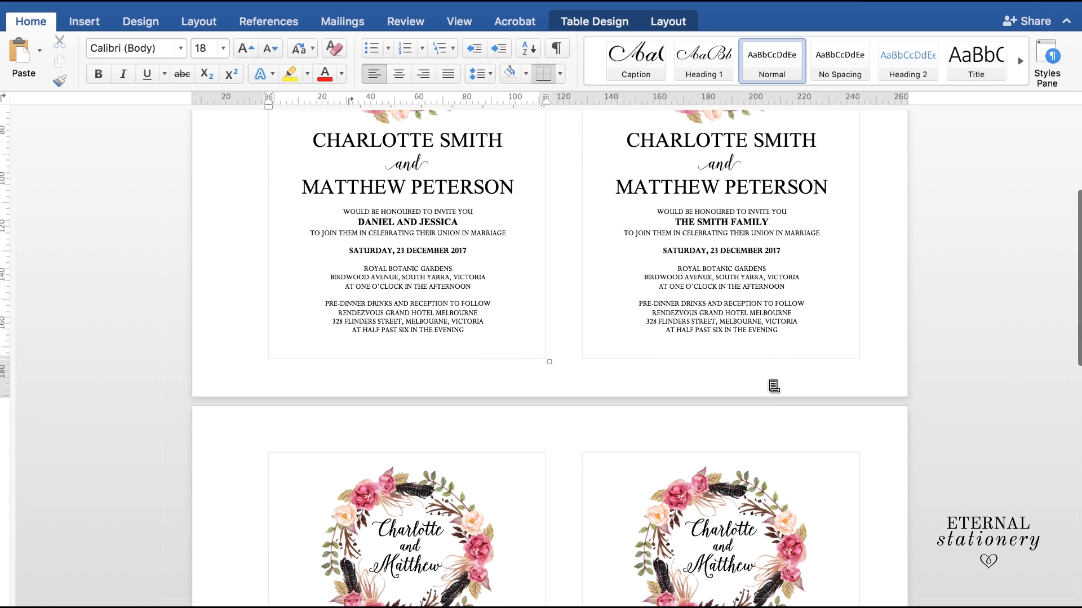
scroll(down, 3)
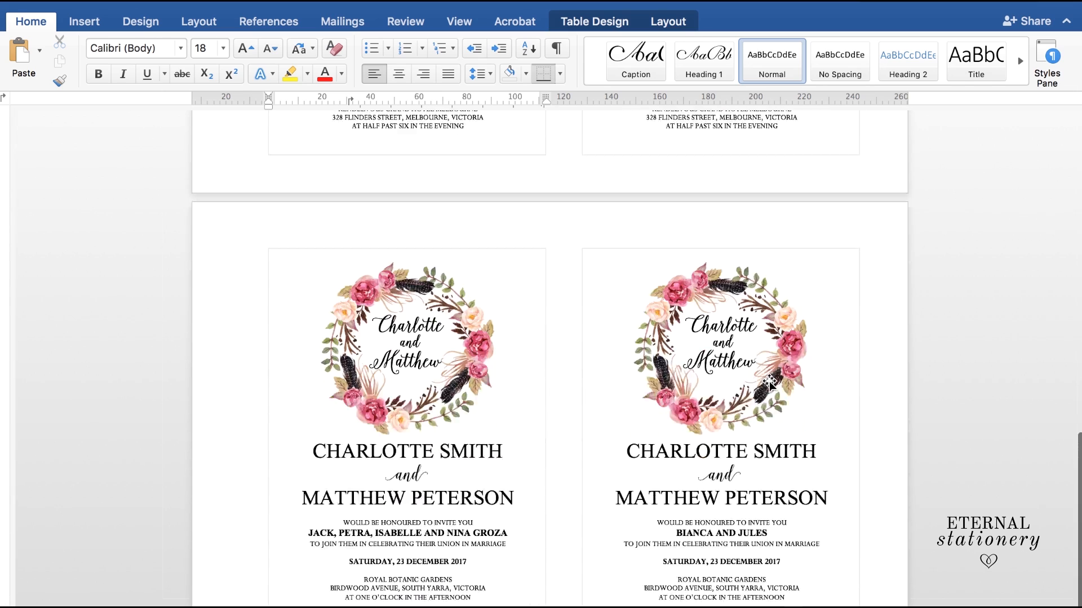
scroll(down, 3)
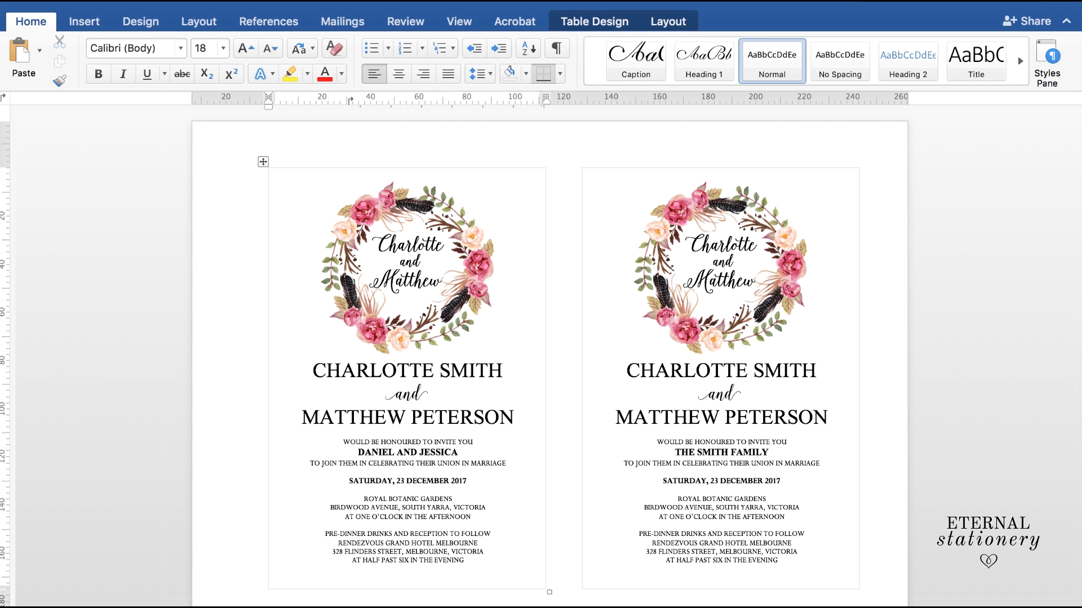
- Print the merged invitations via Save as PDF, then close the merged document
click(273, 200)
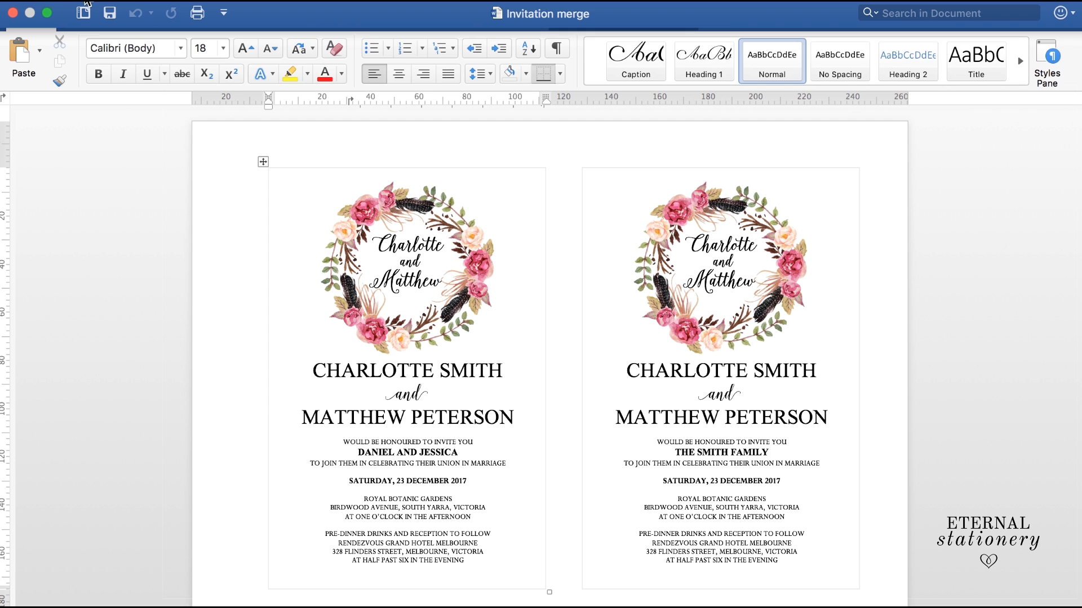
click(83, 10)
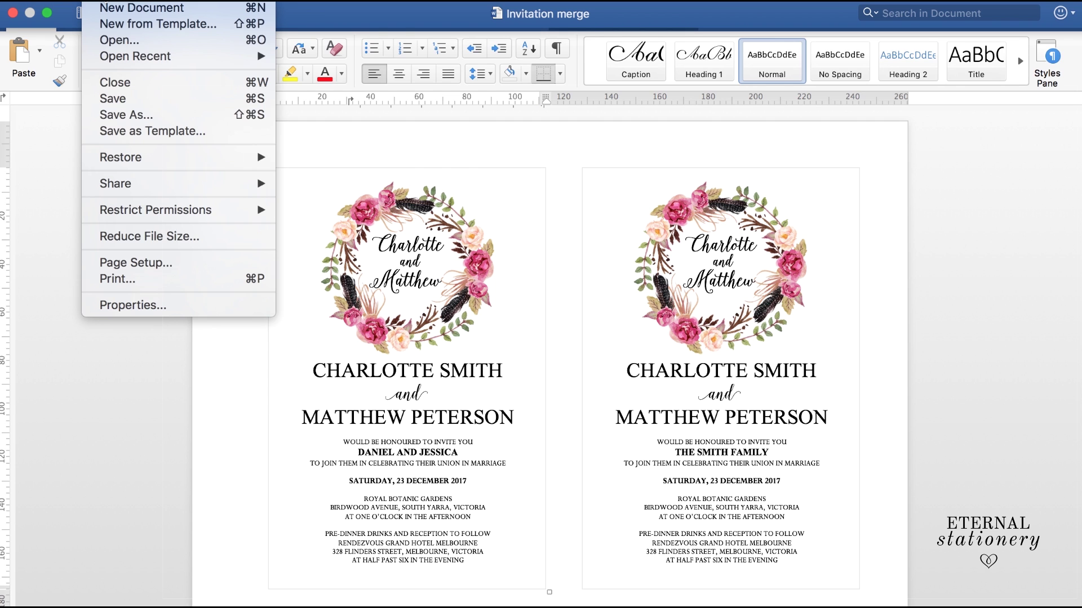
mouse_move(137, 284)
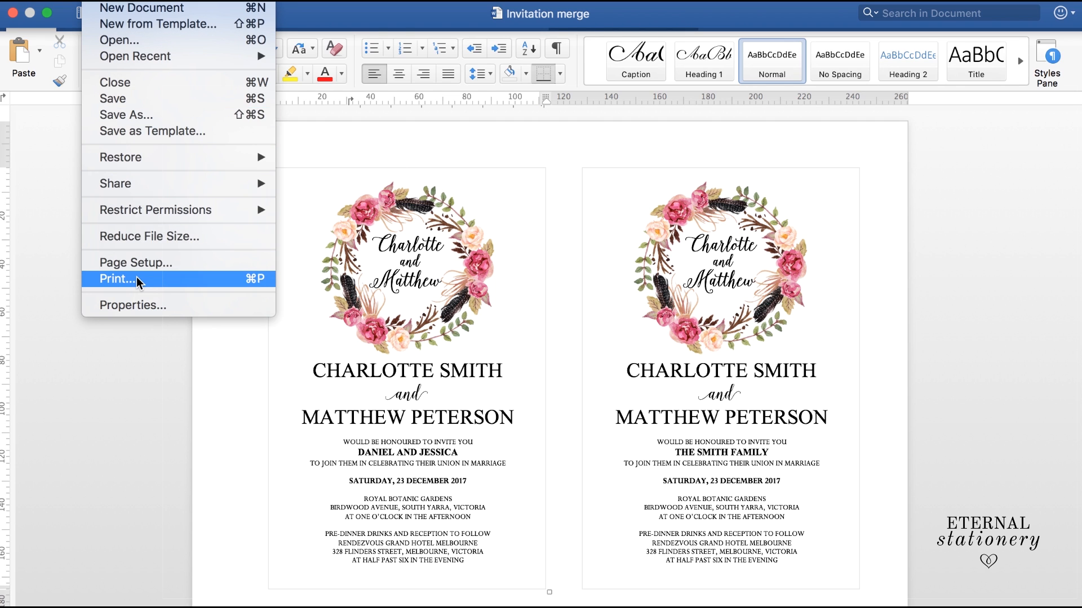
click(118, 279)
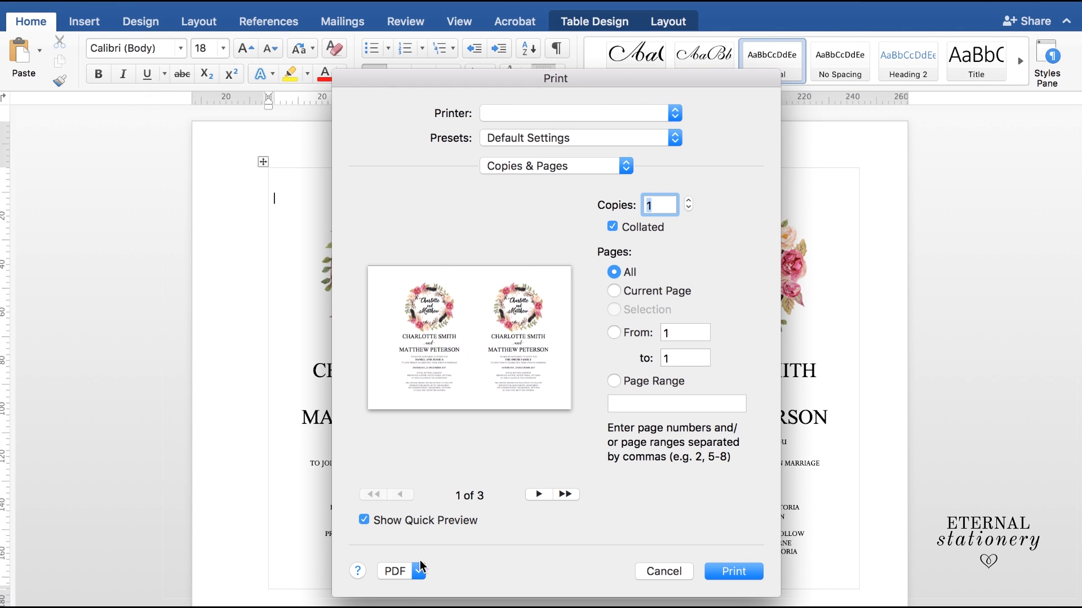
click(417, 570)
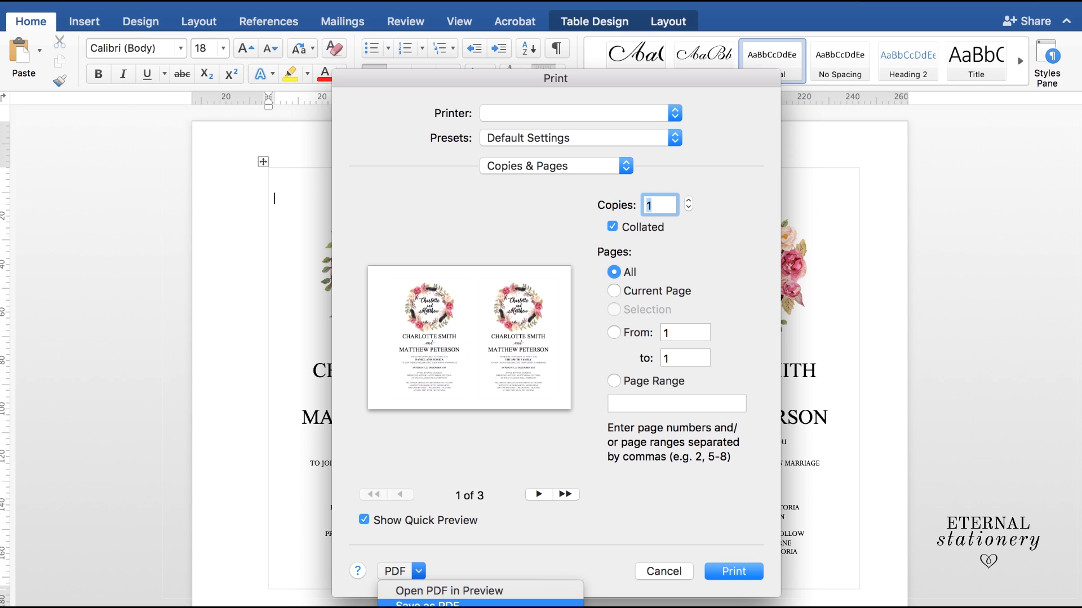
click(419, 602)
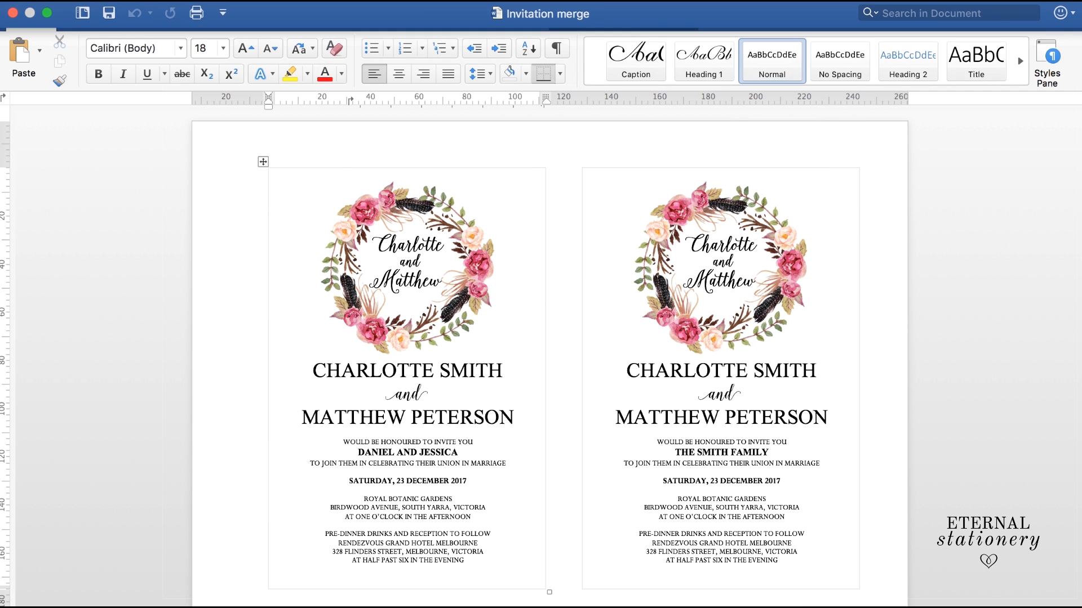
click(341, 22)
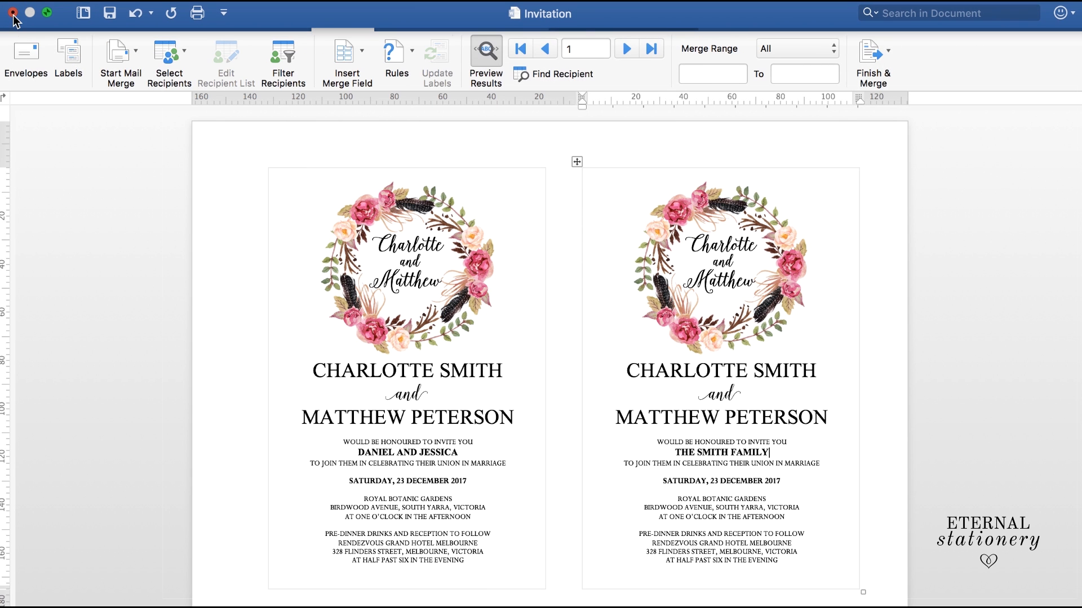
- Close the Invitation template and keep its changes when prompted
click(17, 13)
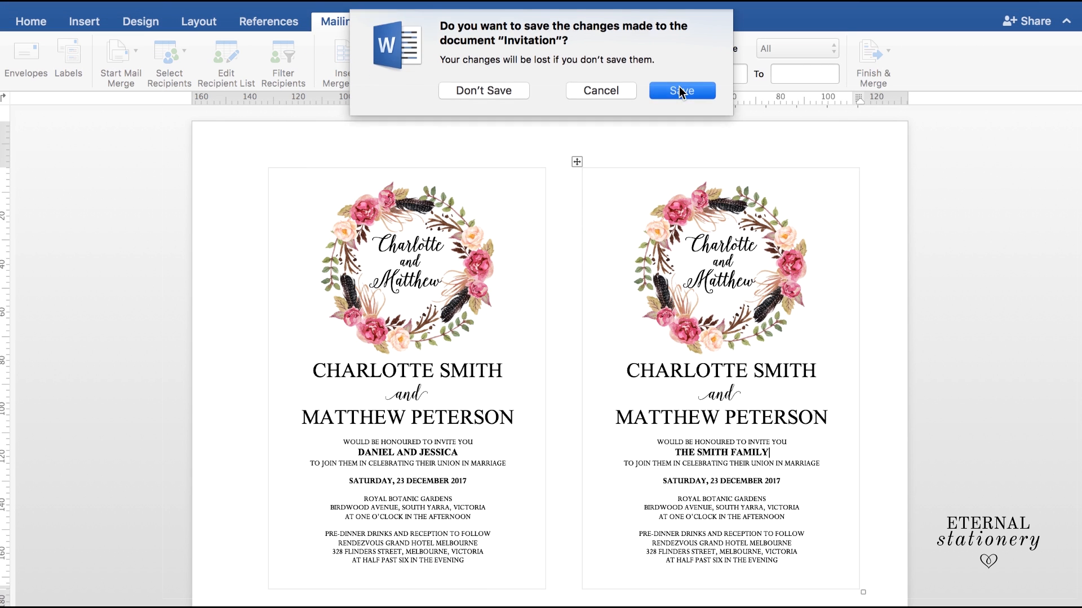
click(682, 90)
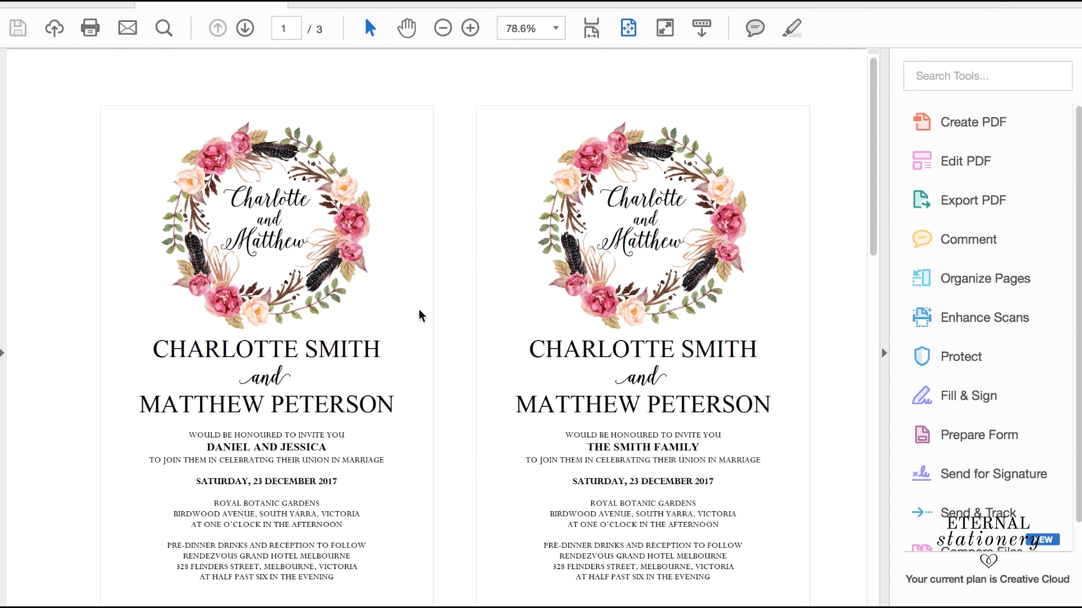
click(245, 27)
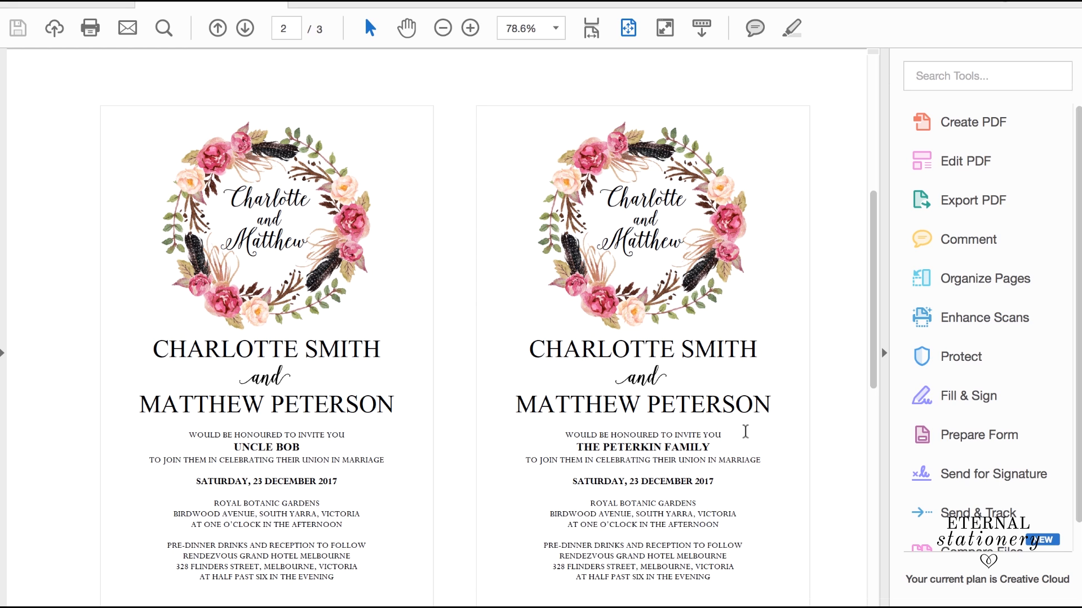
mouse_move(728, 458)
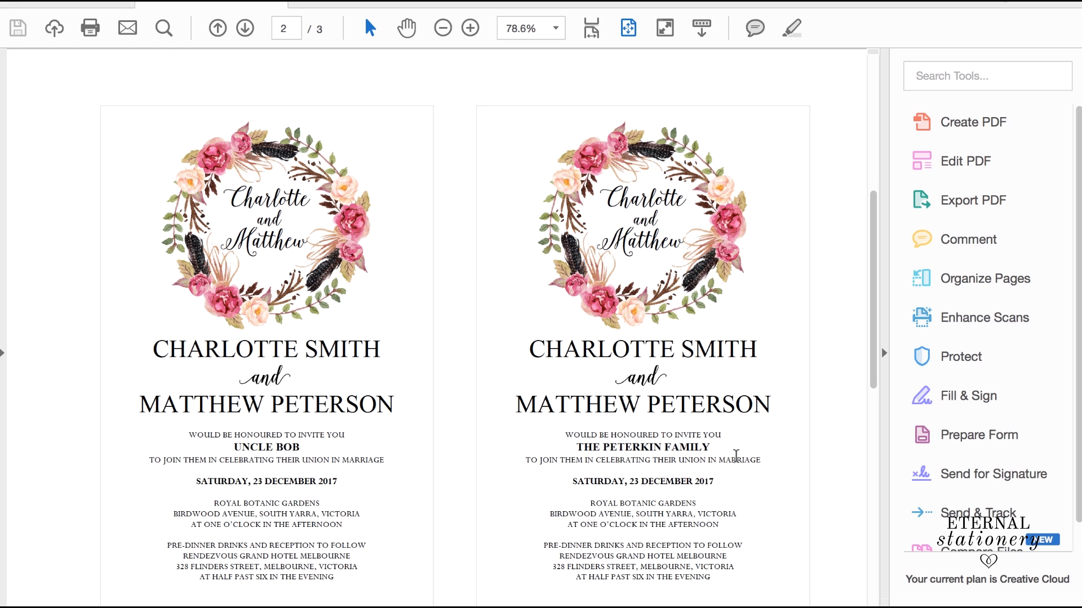
click(216, 27)
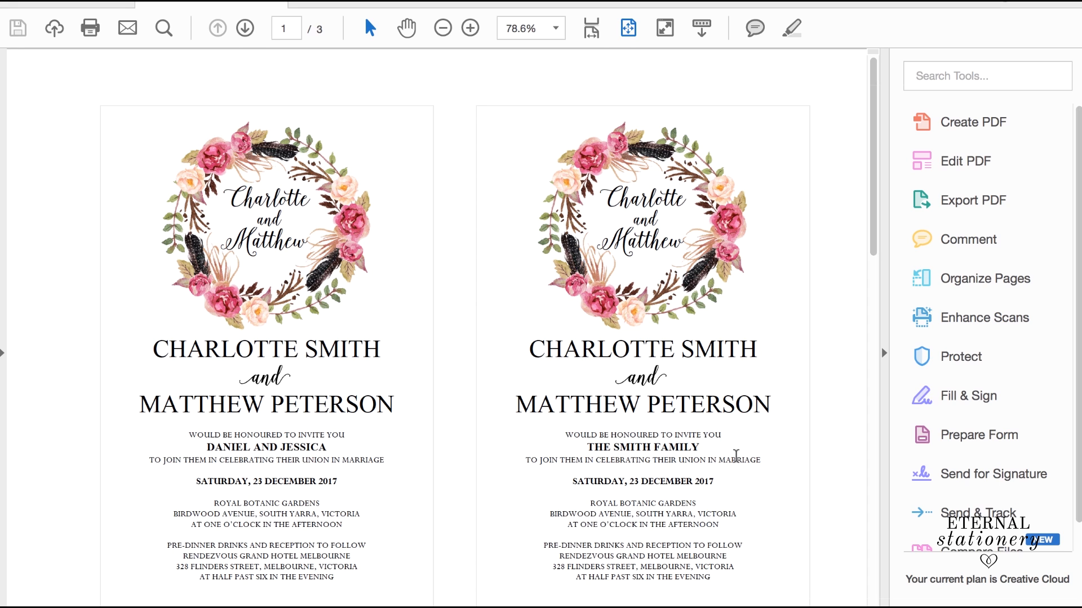